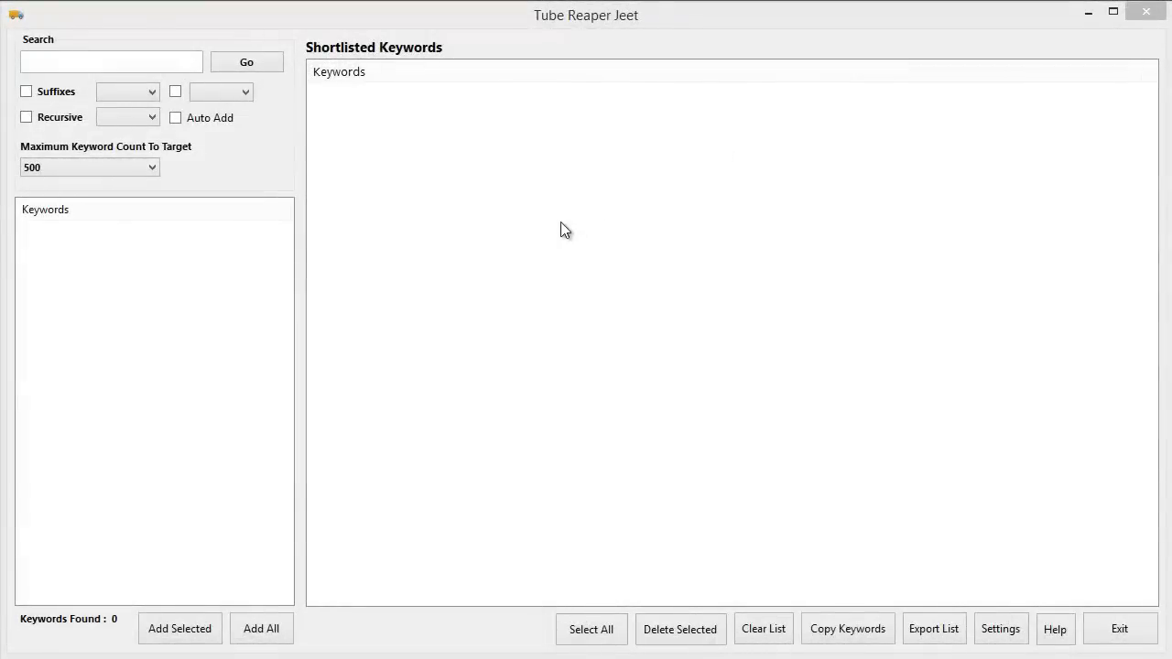
{"action": "mouse_move", "coordinate": [561, 227]}
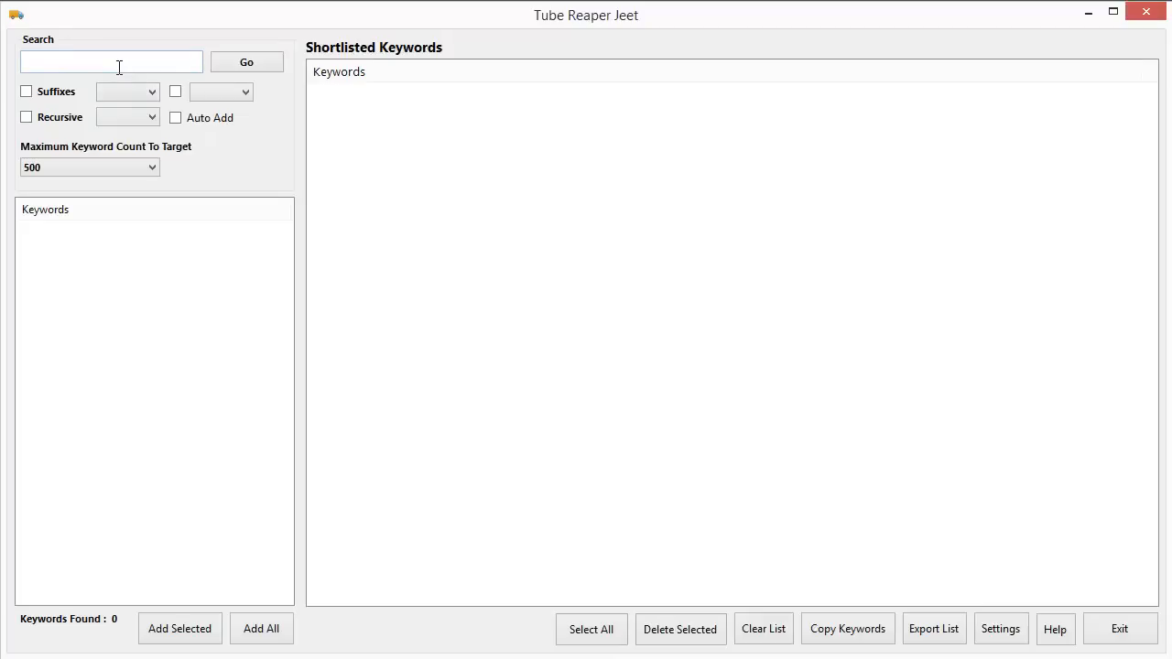
{"action": "mouse_move", "coordinate": [546, 336]}
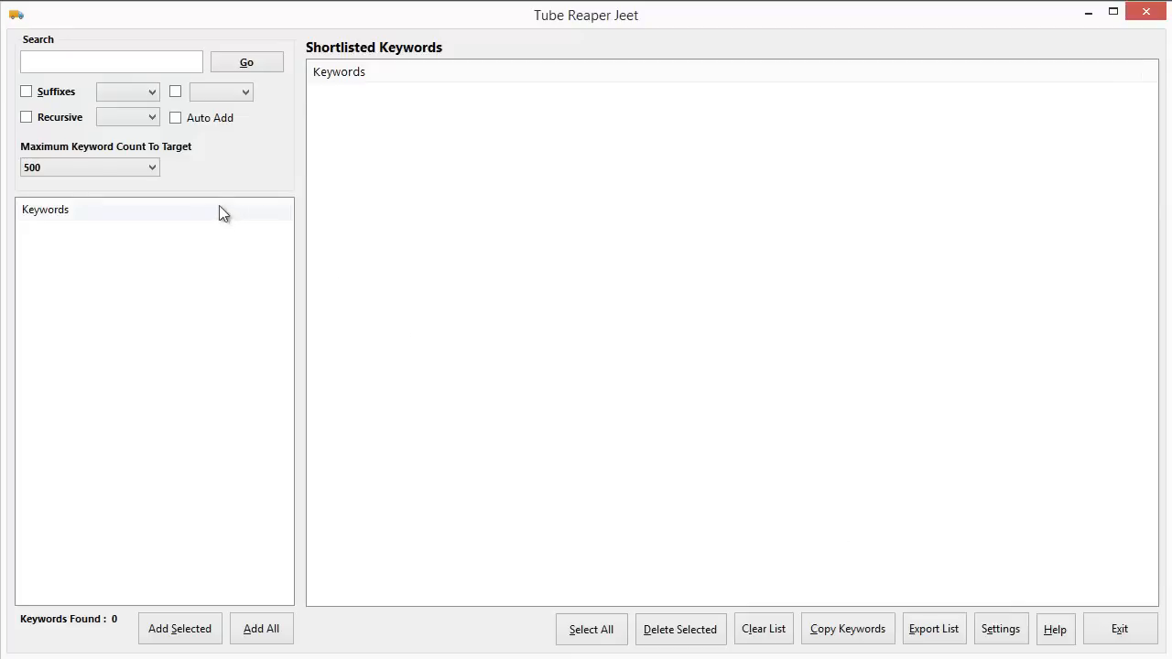
Step: Enter 'how to' in YouTube's search box to bring up its autocomplete suggestions
{"action": "left_click", "coordinate": [110, 62]}
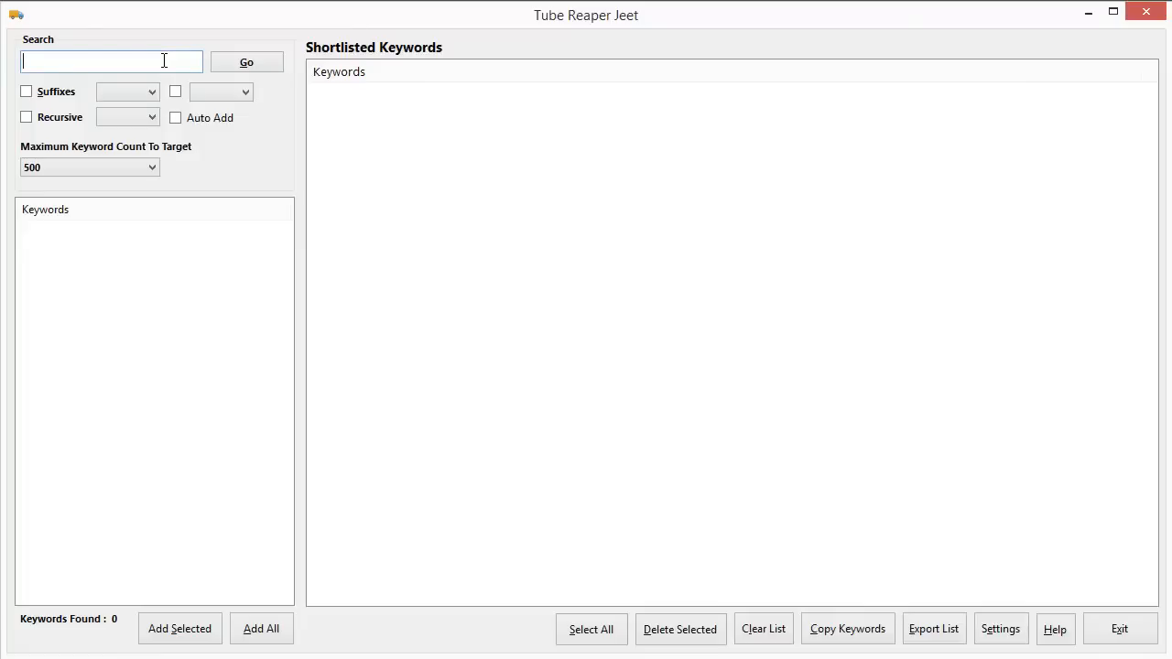
{"action": "type", "text": "how to"}
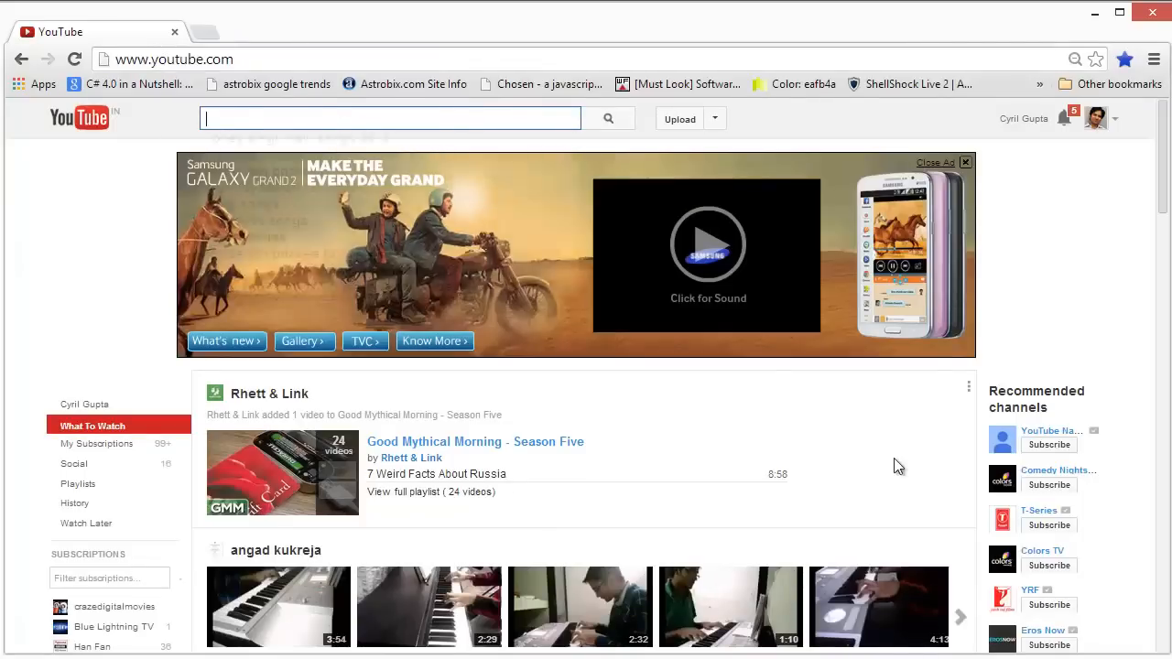
{"action": "type", "text": "how to"}
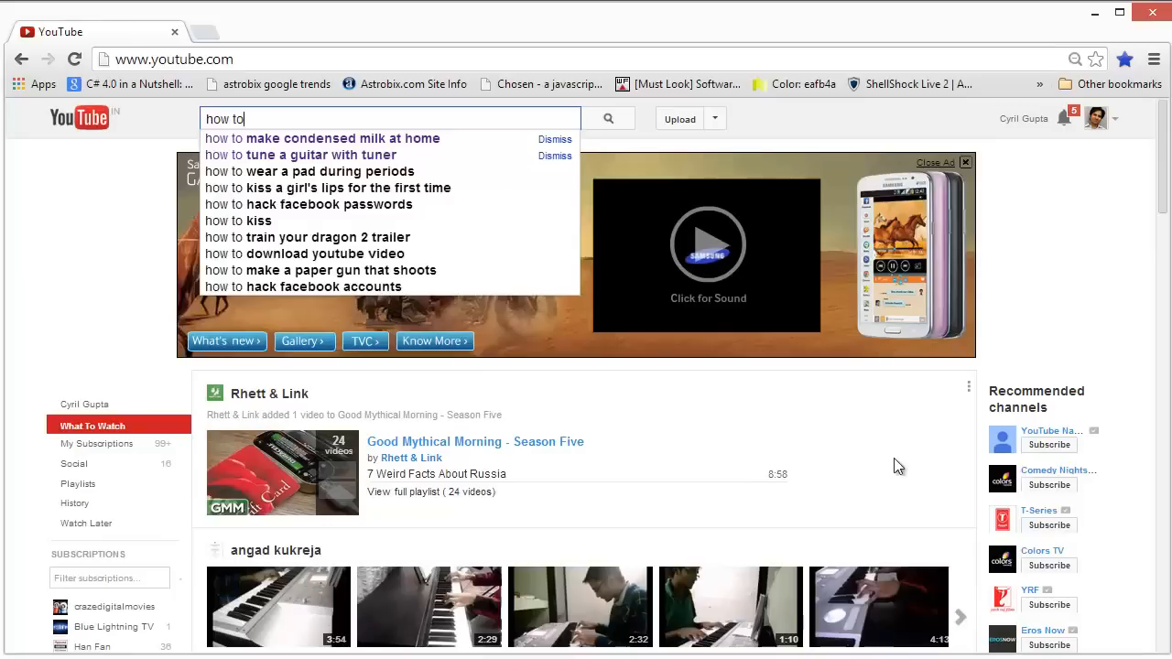
{"action": "mouse_move", "coordinate": [271, 194]}
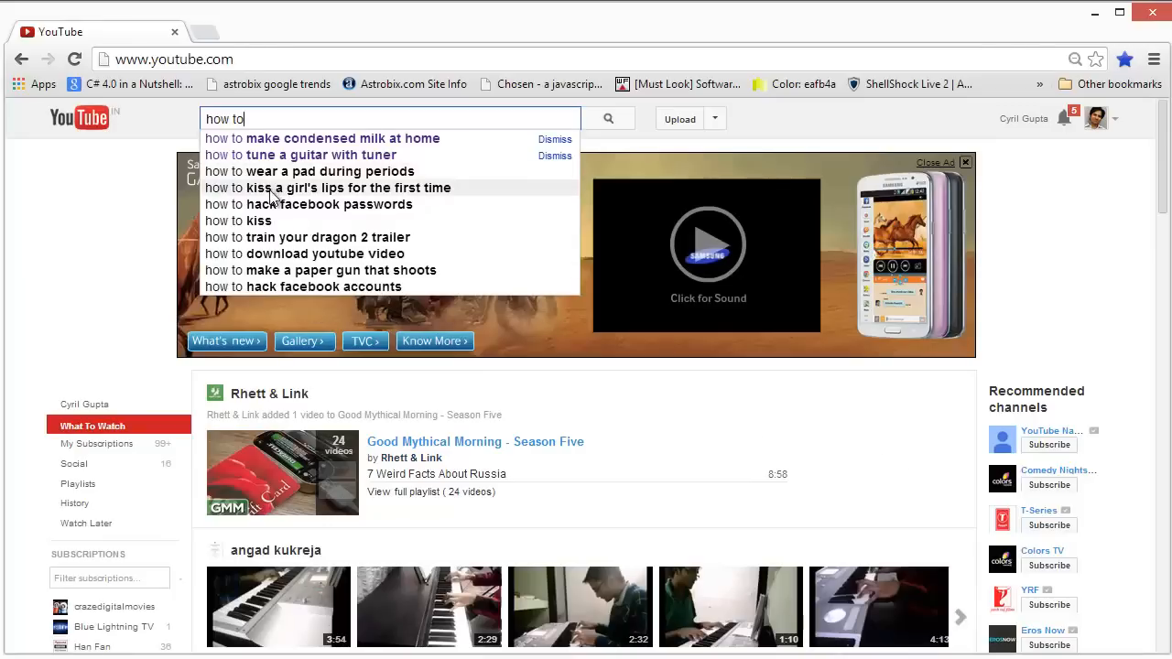
{"action": "mouse_move", "coordinate": [289, 153]}
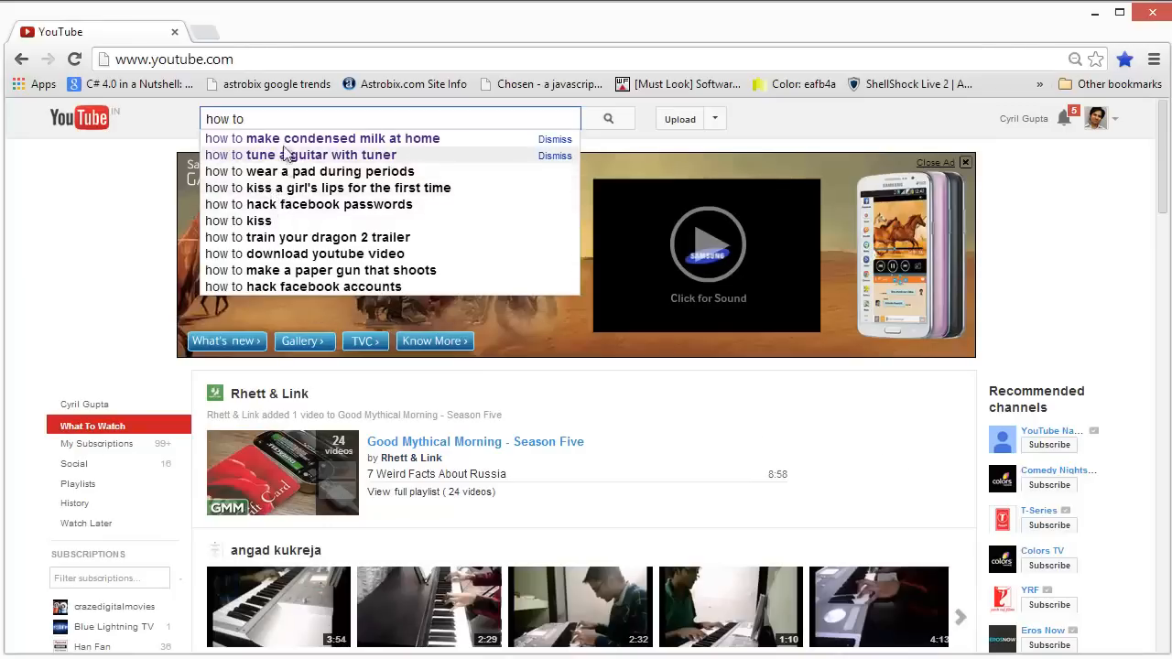
{"action": "mouse_move", "coordinate": [297, 172]}
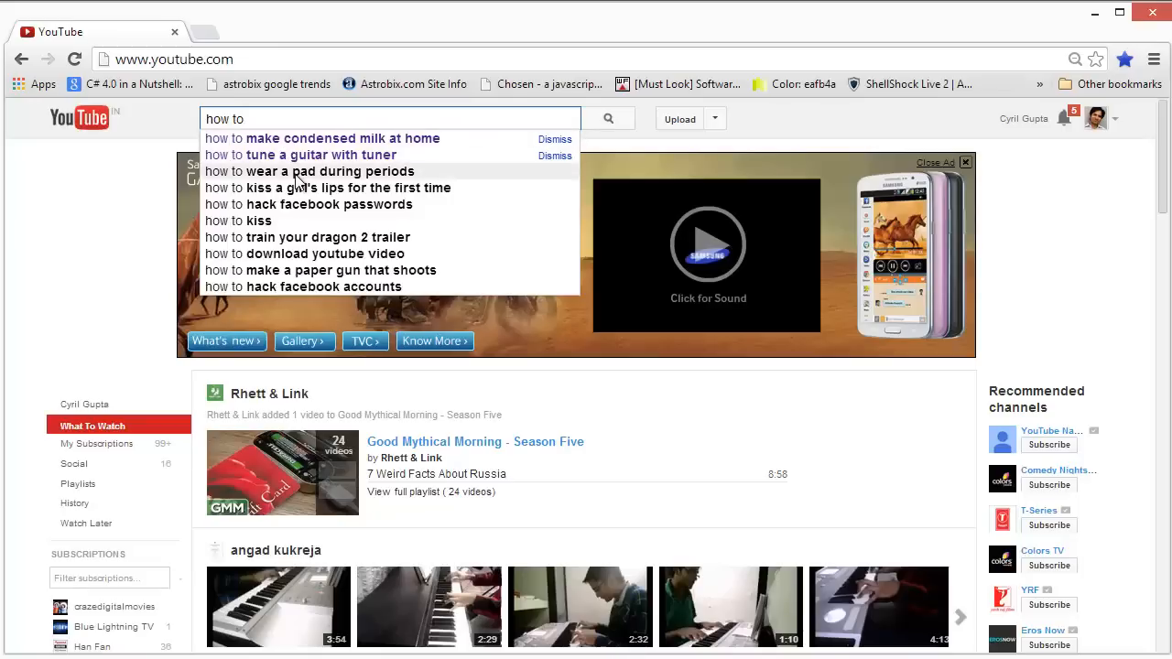
{"action": "mouse_move", "coordinate": [304, 198]}
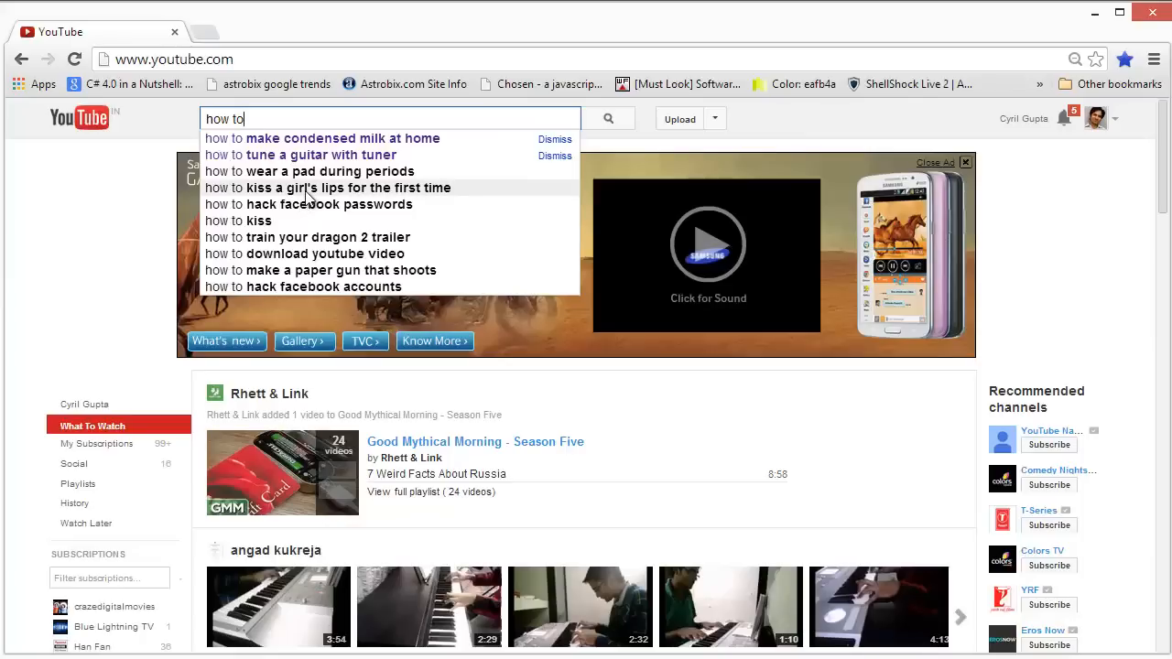
{"action": "mouse_move", "coordinate": [564, 170]}
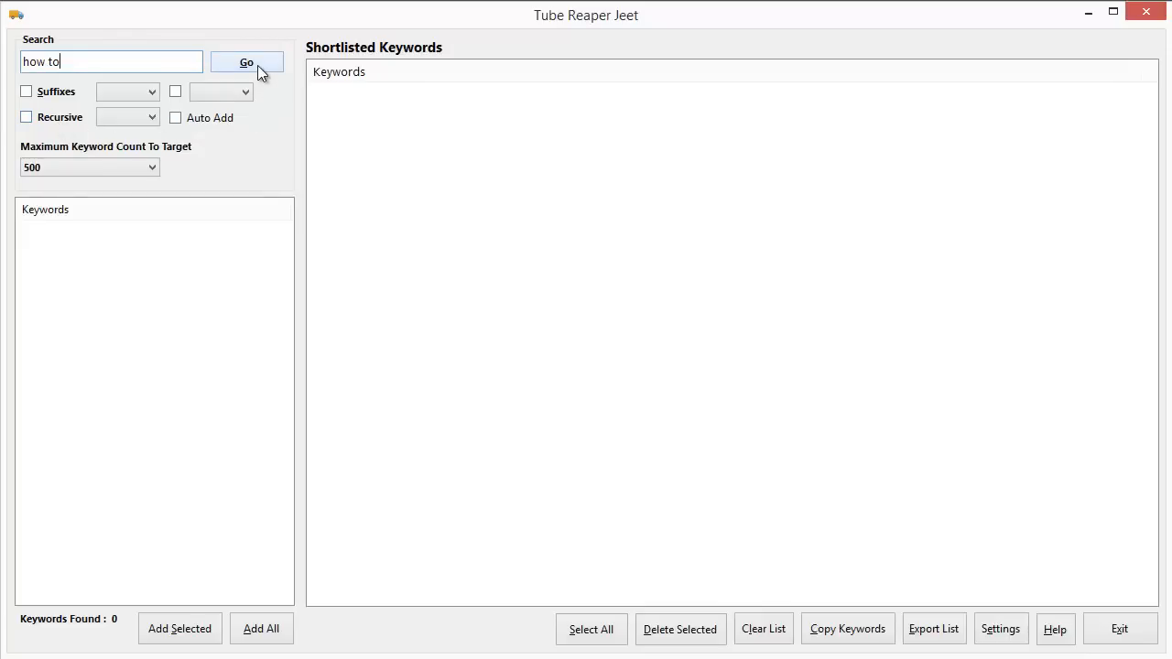
Step: Run Go on 'how to' to fetch 8 keyword suggestions such as how to tie a tie
{"action": "left_click", "coordinate": [246, 62]}
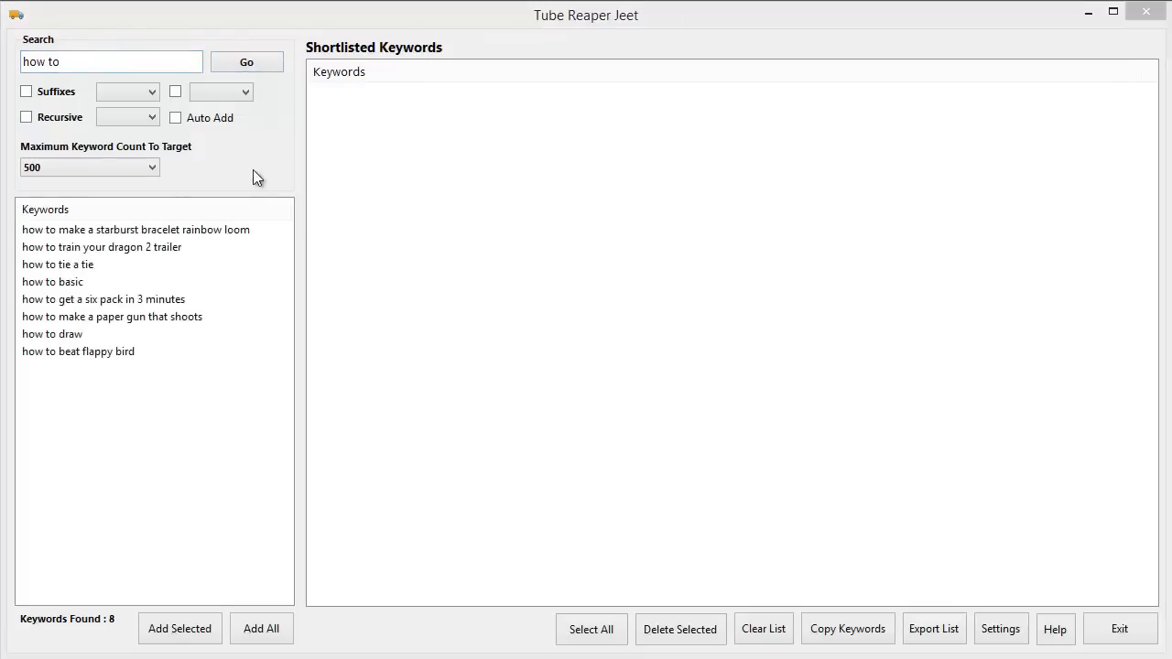
{"action": "mouse_move", "coordinate": [150, 240]}
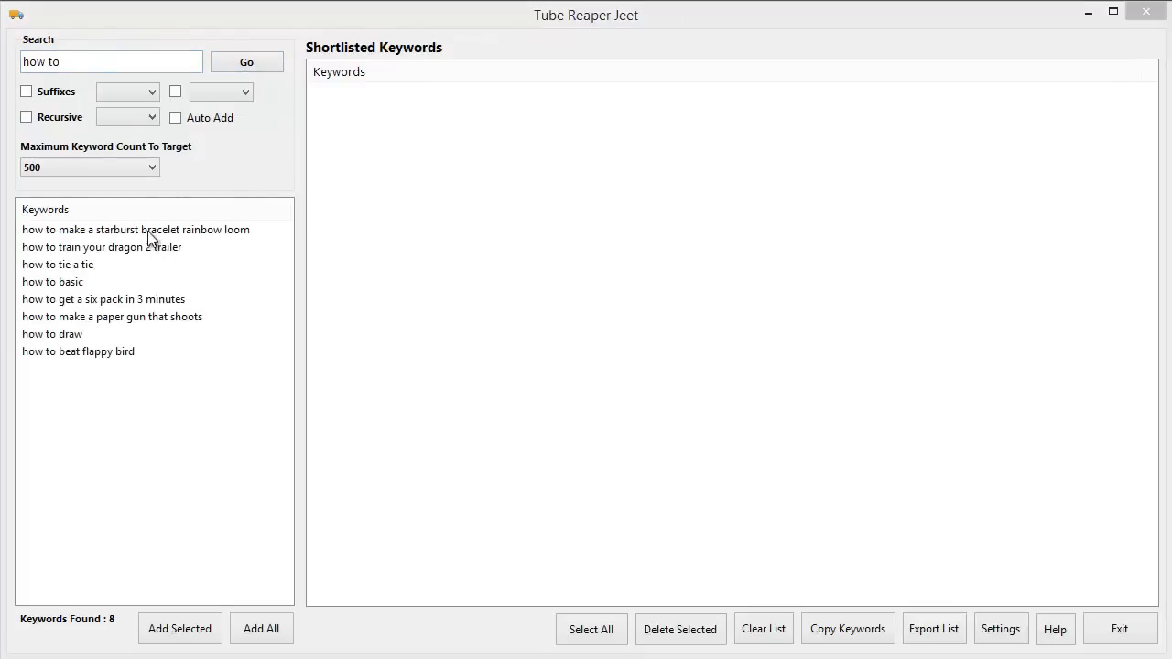
{"action": "mouse_move", "coordinate": [150, 330]}
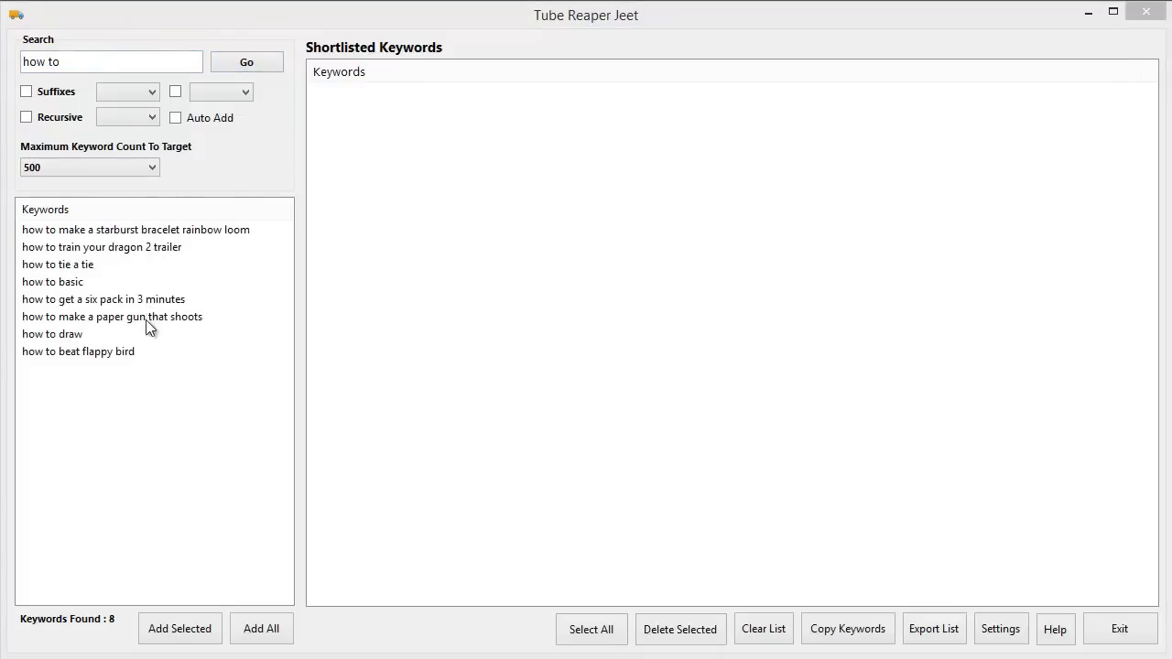
{"action": "mouse_move", "coordinate": [156, 370]}
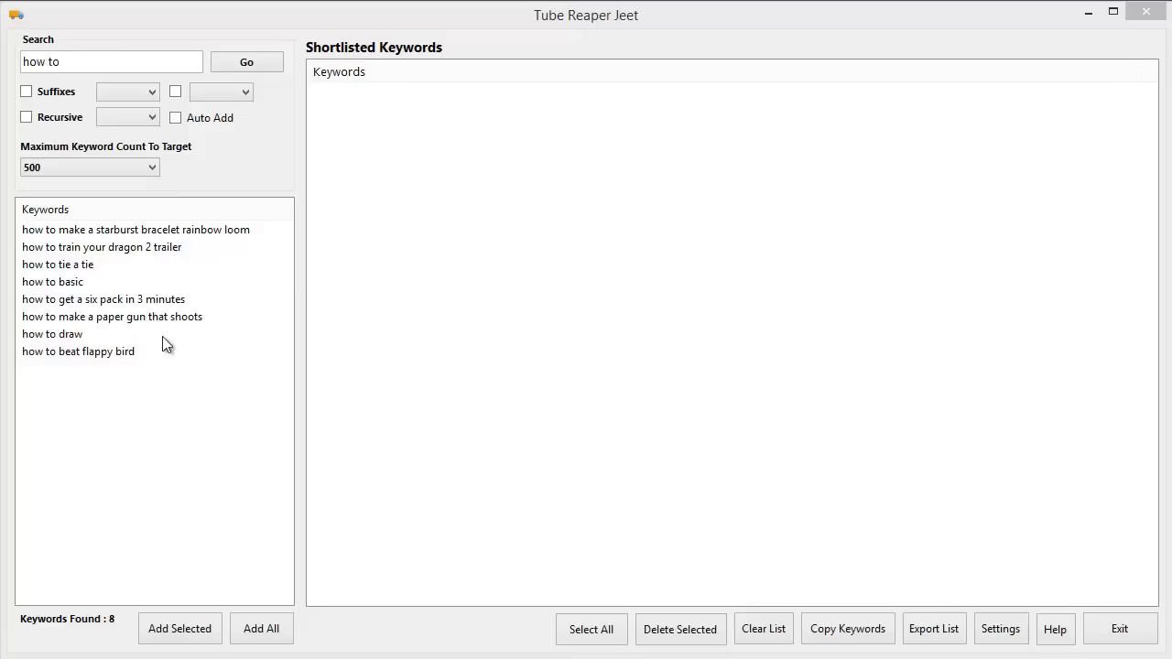
{"action": "mouse_move", "coordinate": [198, 298]}
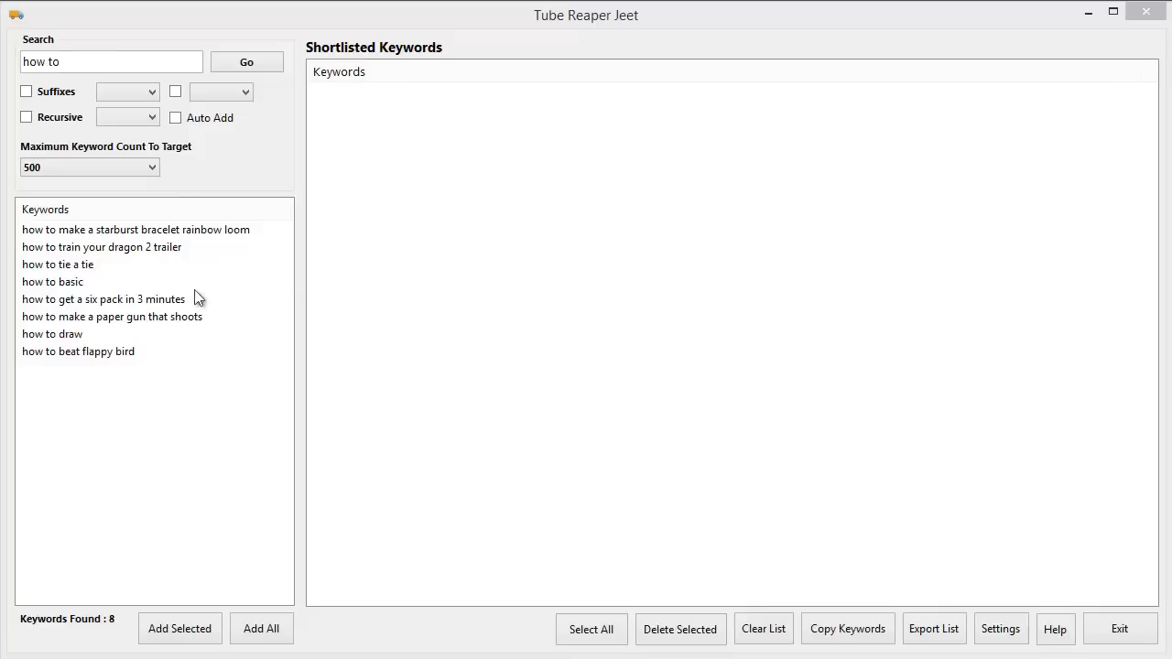
{"action": "mouse_move", "coordinate": [200, 295]}
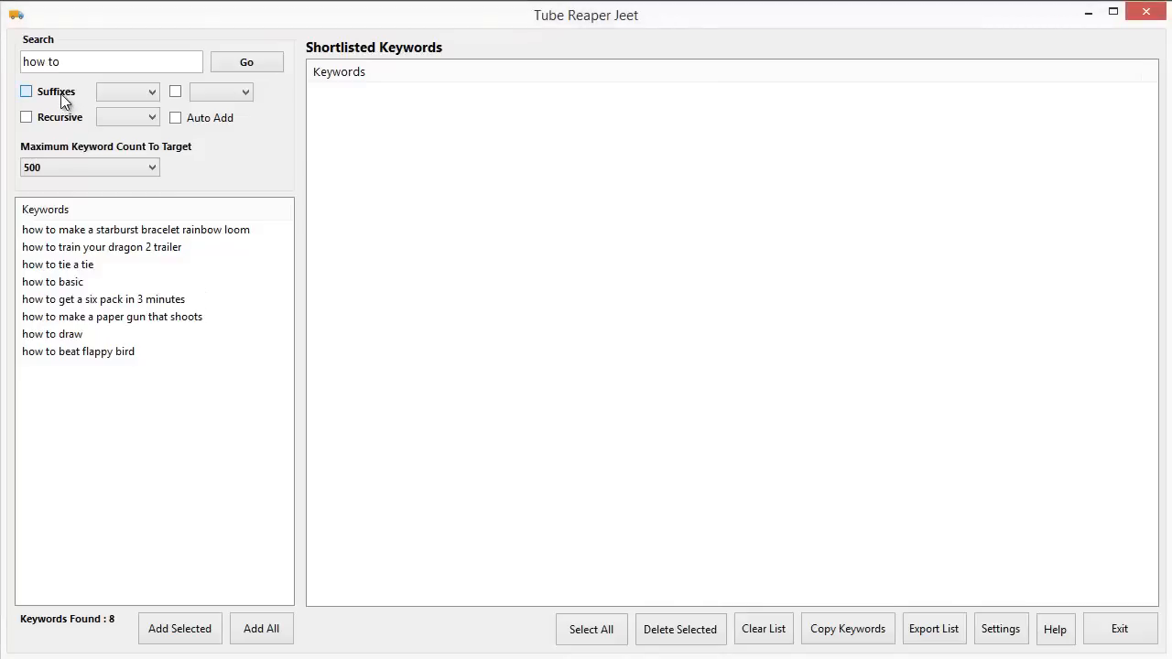
Step: Enable Suffixes with the [a-z] set and keep Maximum Keyword Count To Target at 500
{"action": "left_click", "coordinate": [26, 92]}
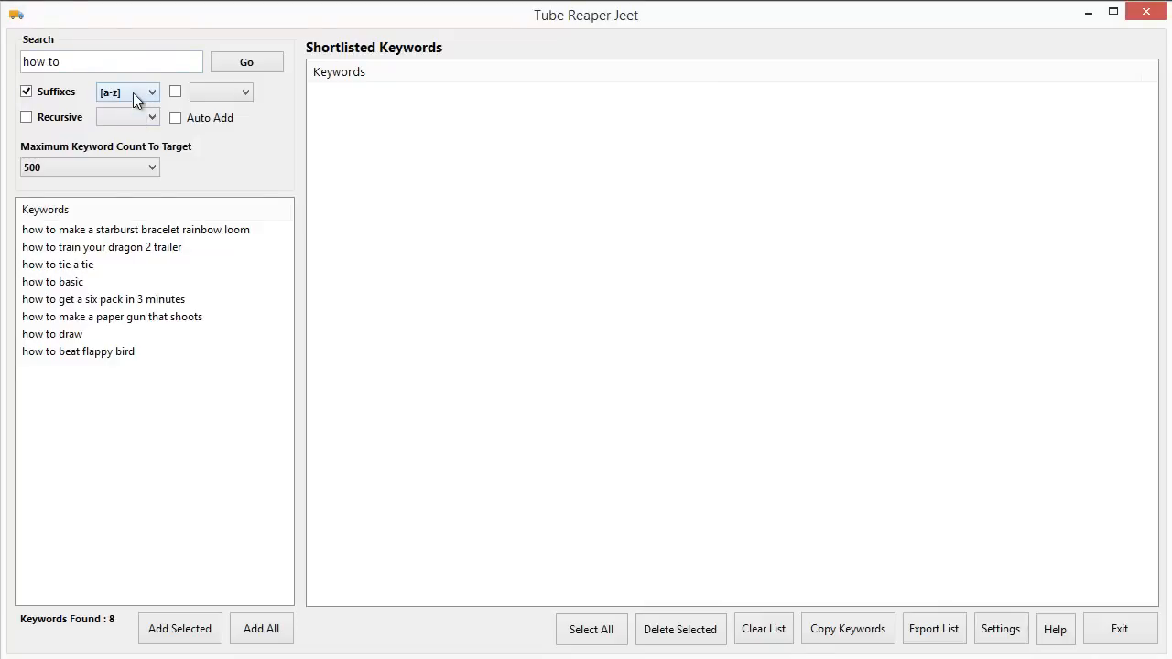
{"action": "left_click", "coordinate": [150, 92]}
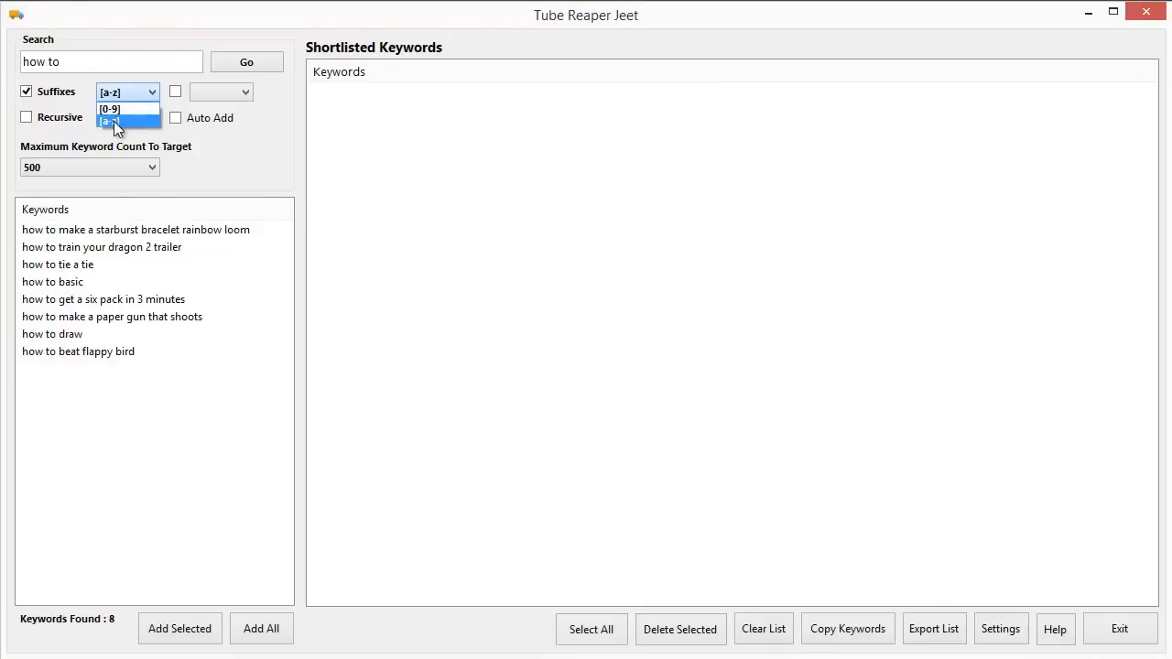
{"action": "left_click", "coordinate": [112, 121]}
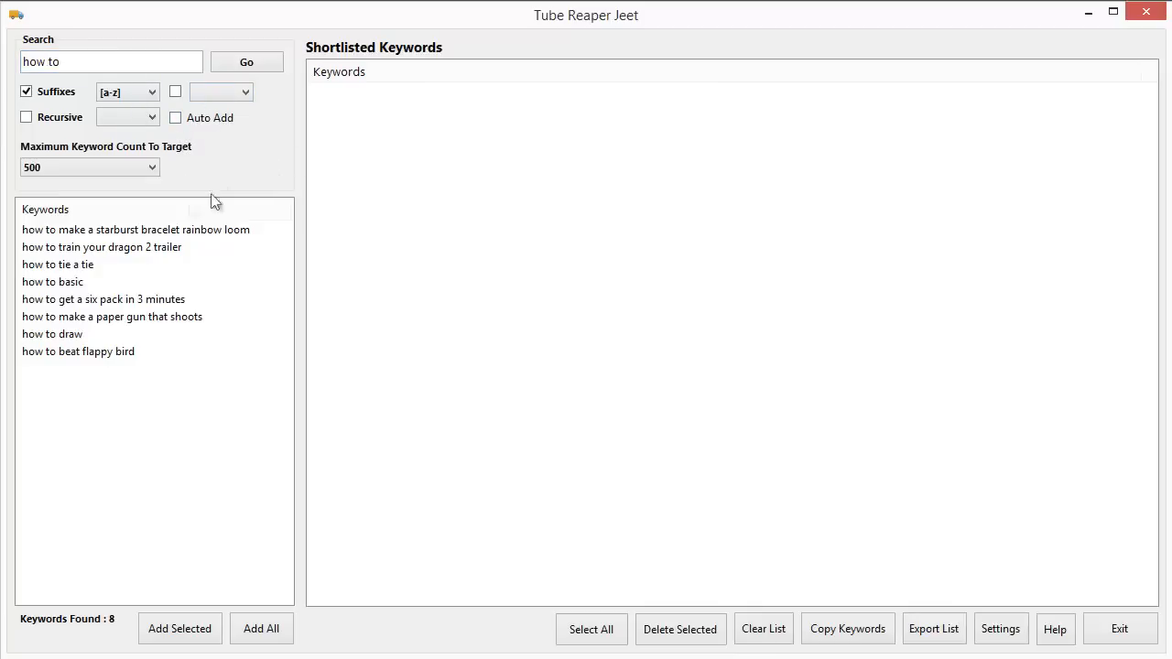
{"action": "mouse_move", "coordinate": [82, 205]}
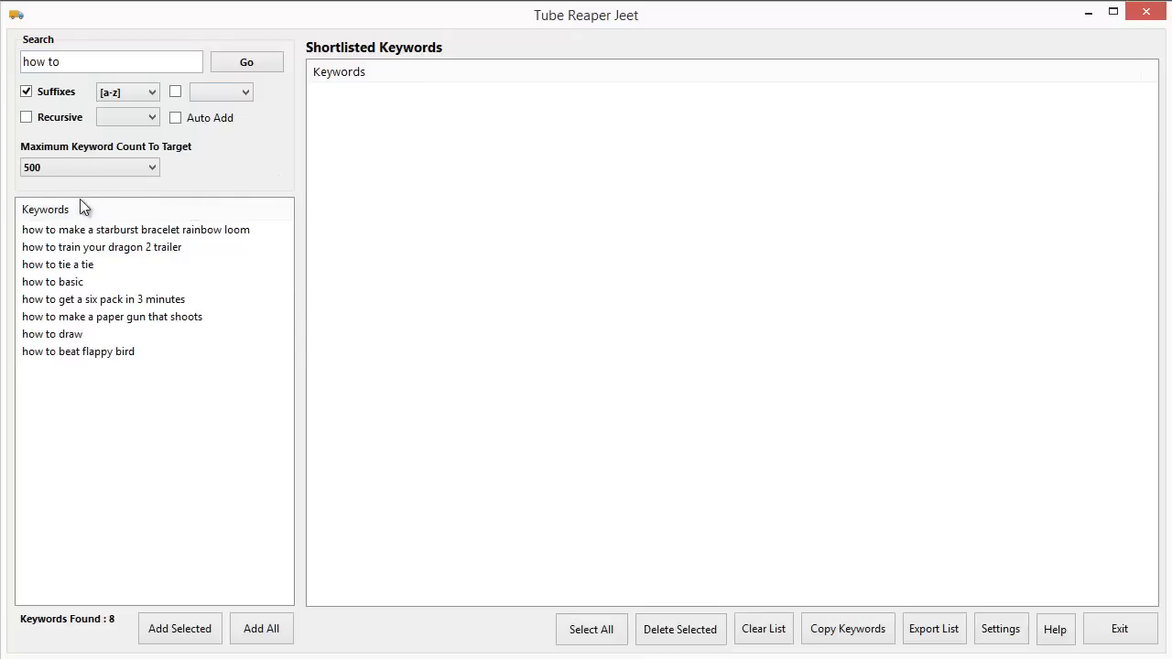
{"action": "left_click", "coordinate": [88, 167]}
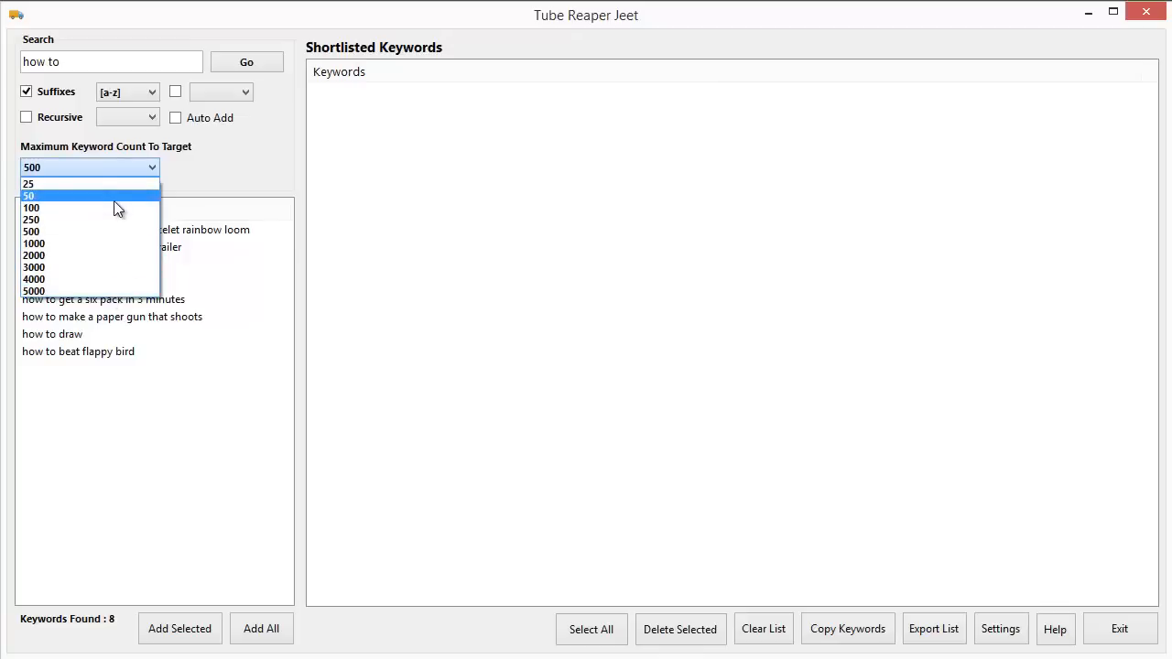
{"action": "mouse_move", "coordinate": [125, 231]}
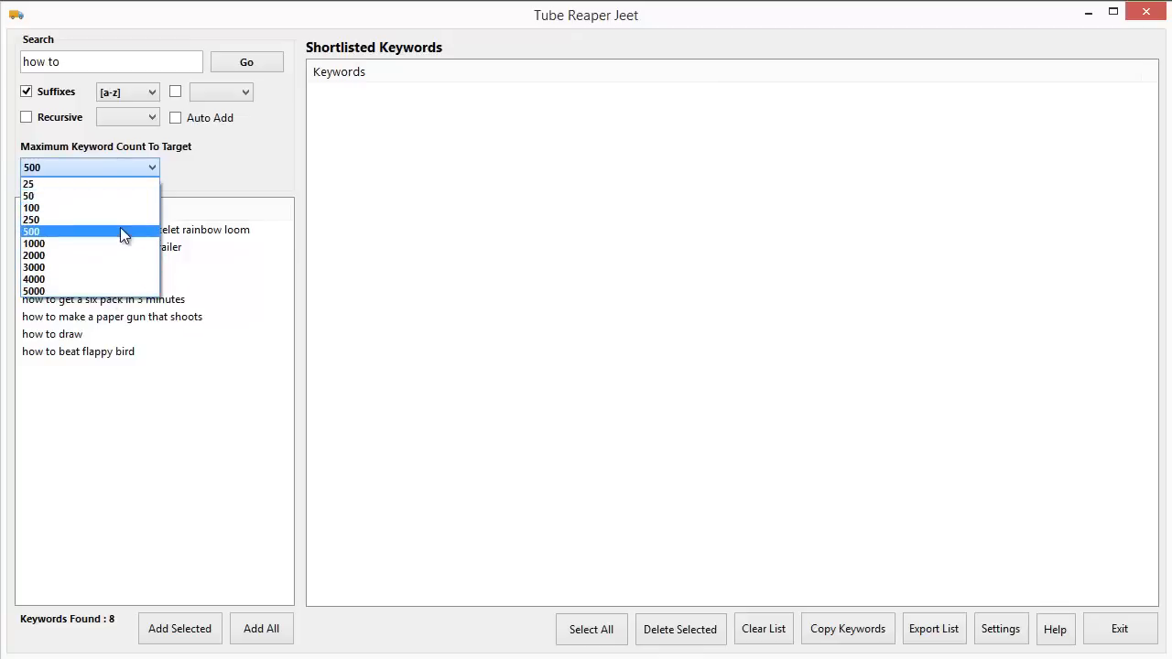
{"action": "left_click", "coordinate": [31, 231]}
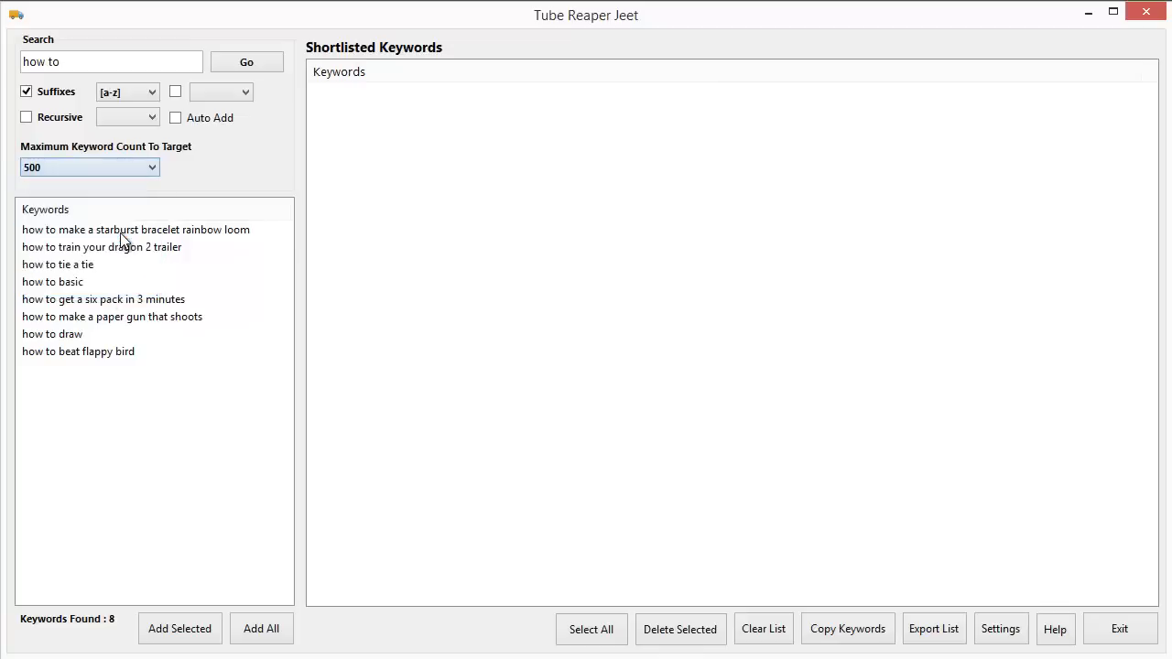
{"action": "left_click", "coordinate": [152, 92]}
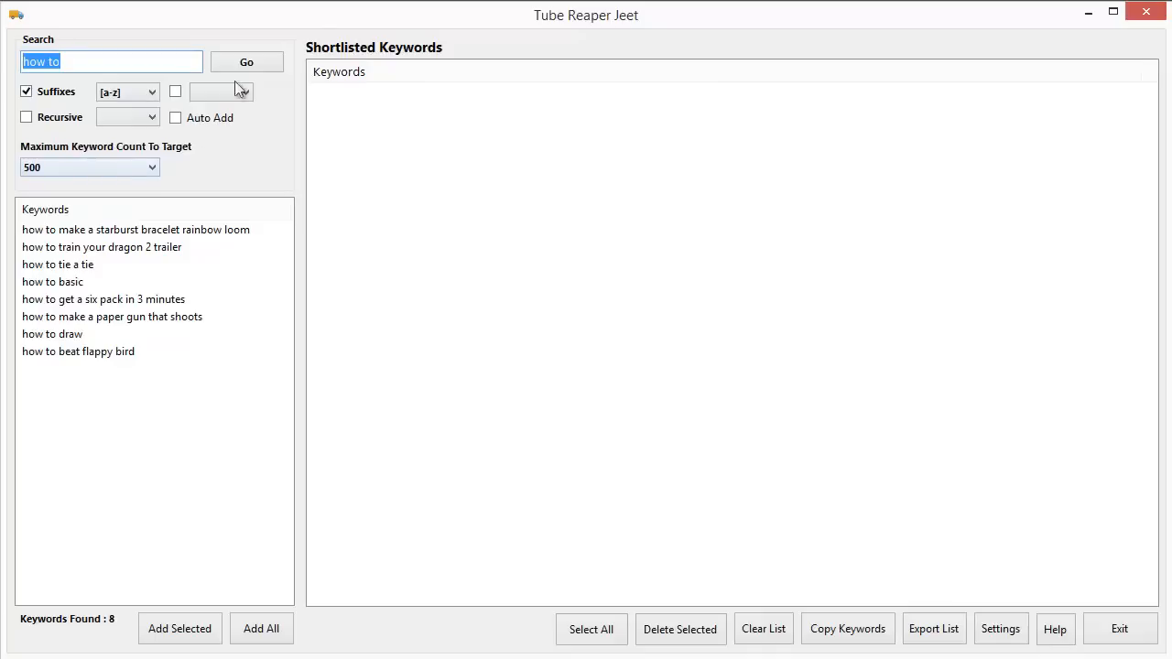
{"action": "left_click", "coordinate": [245, 62]}
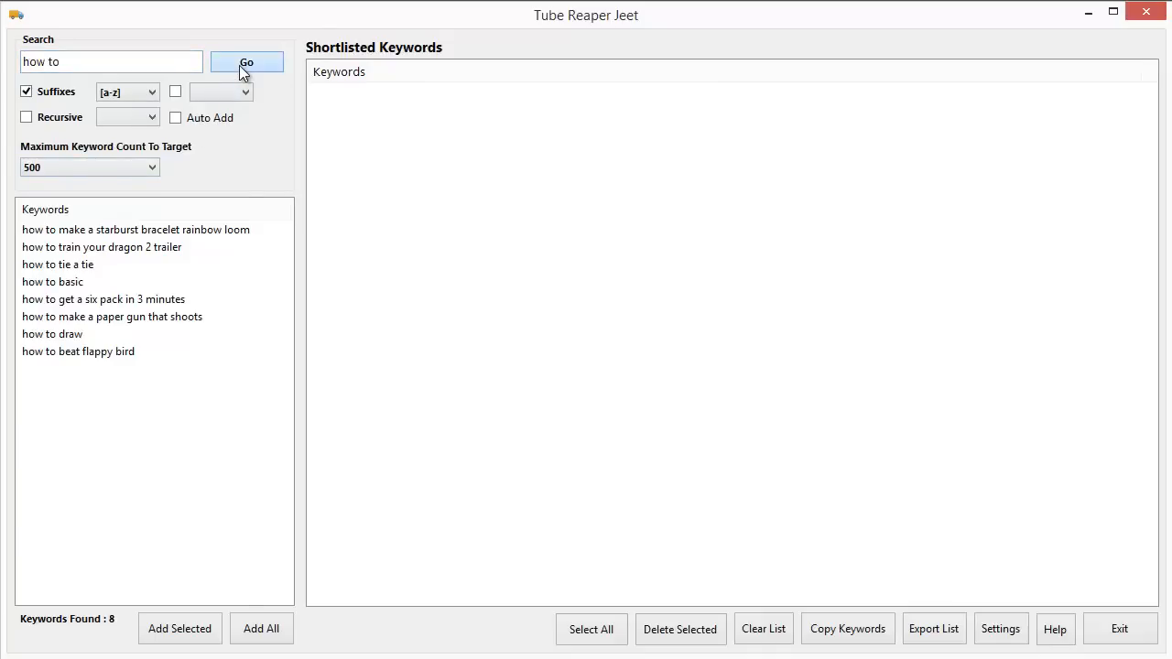
{"action": "left_click", "coordinate": [245, 62]}
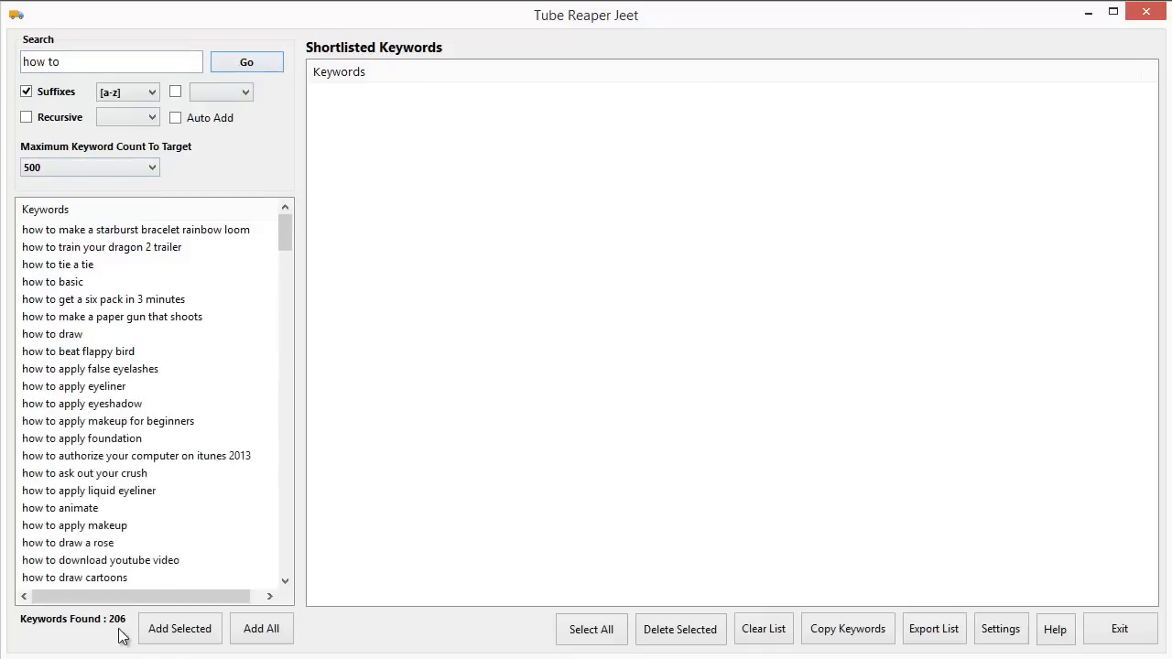
{"action": "left_click", "coordinate": [246, 62]}
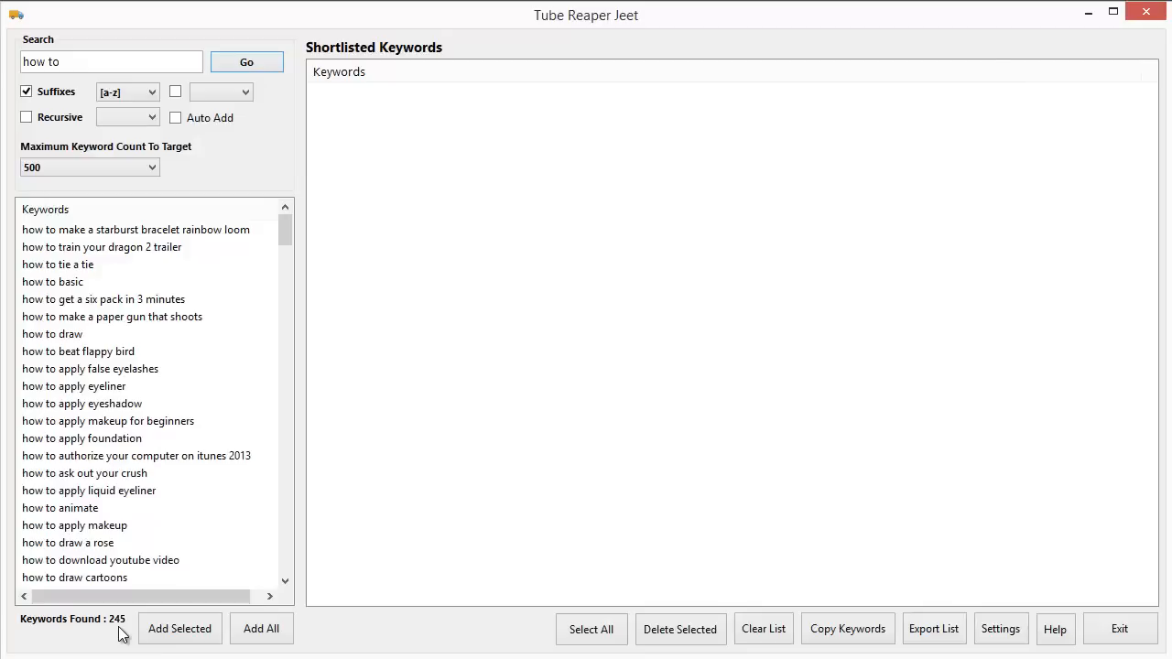
{"action": "mouse_move", "coordinate": [202, 253]}
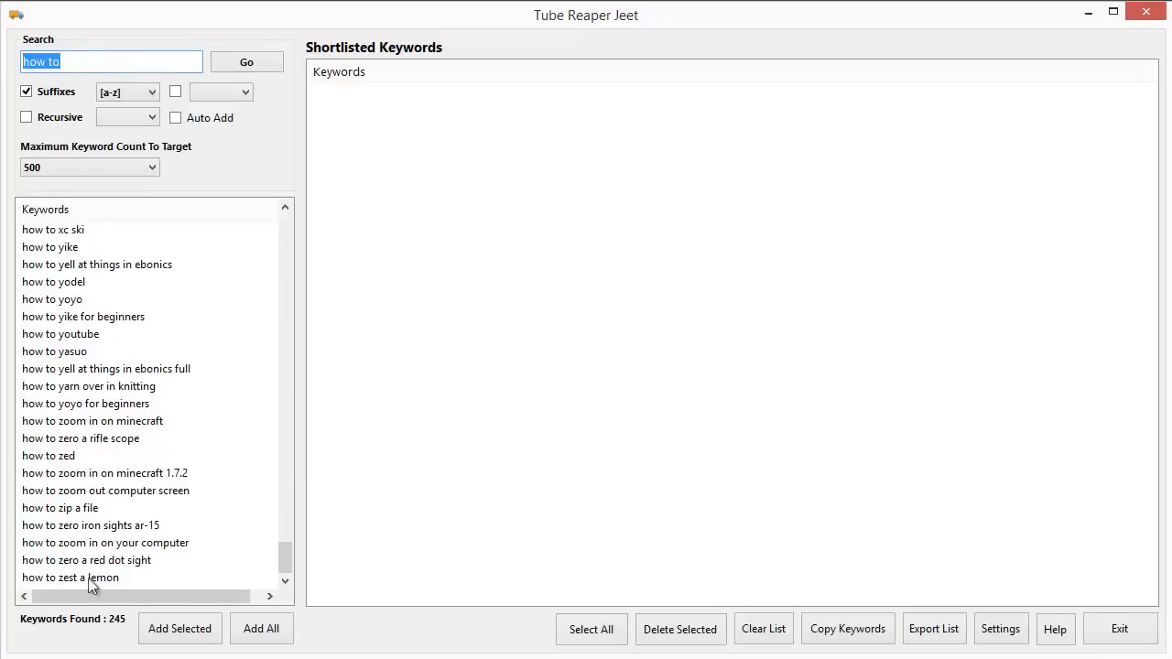
{"action": "mouse_move", "coordinate": [266, 566]}
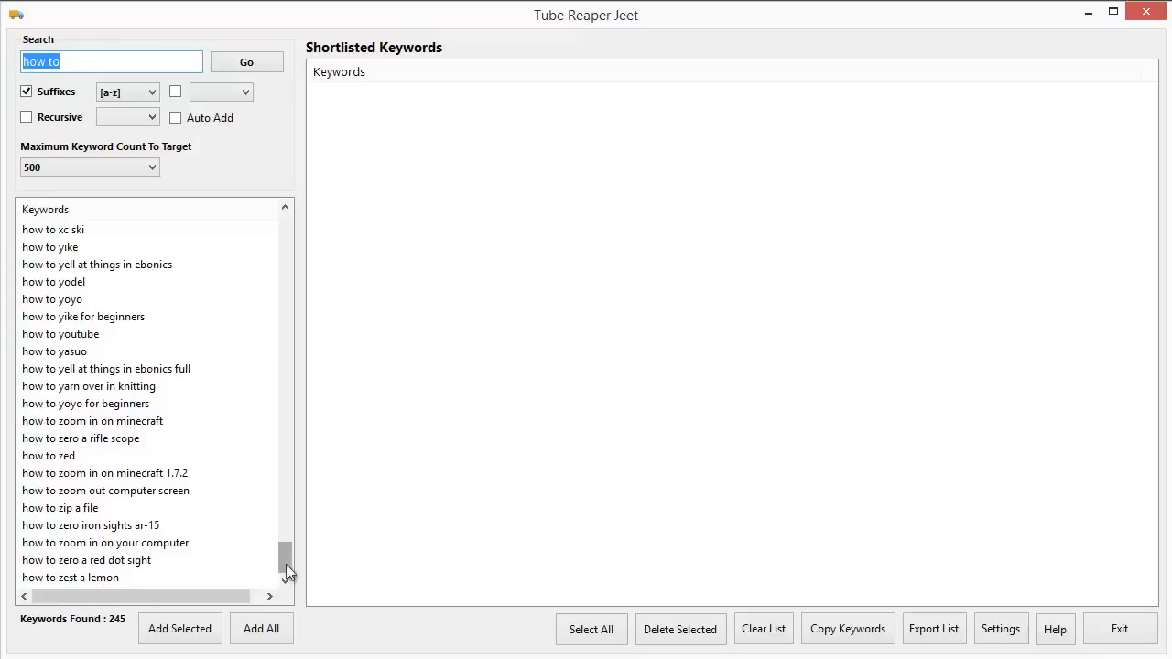
{"action": "left_click_drag", "start_coordinate": [286, 564], "coordinate": [286, 313]}
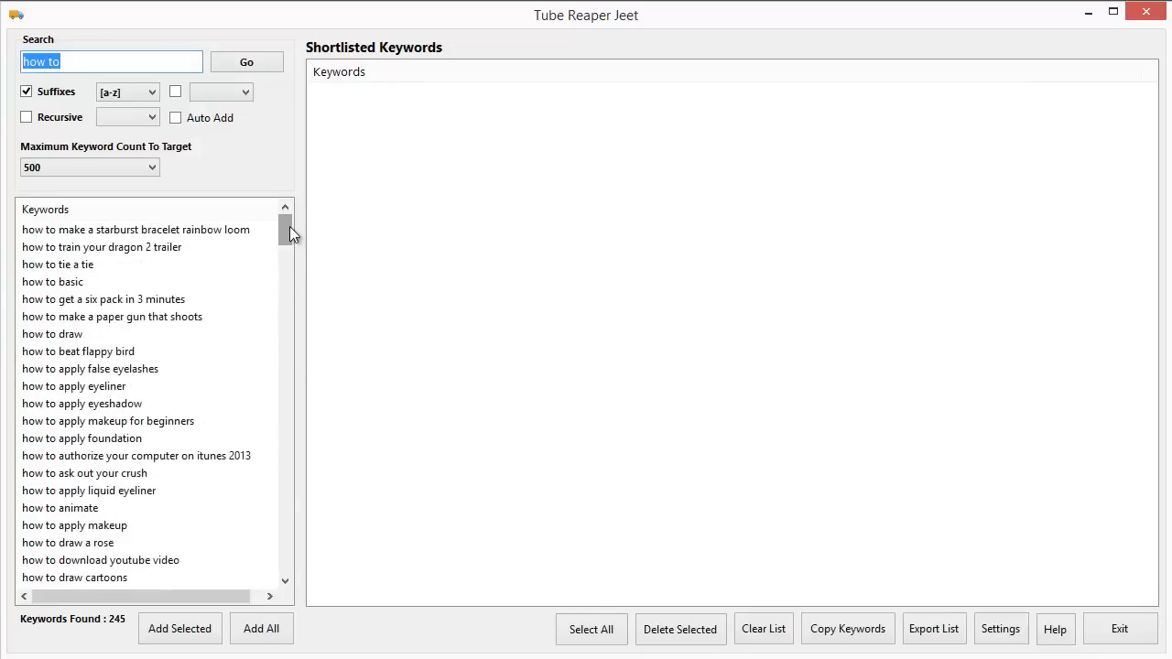
{"action": "mouse_move", "coordinate": [295, 252]}
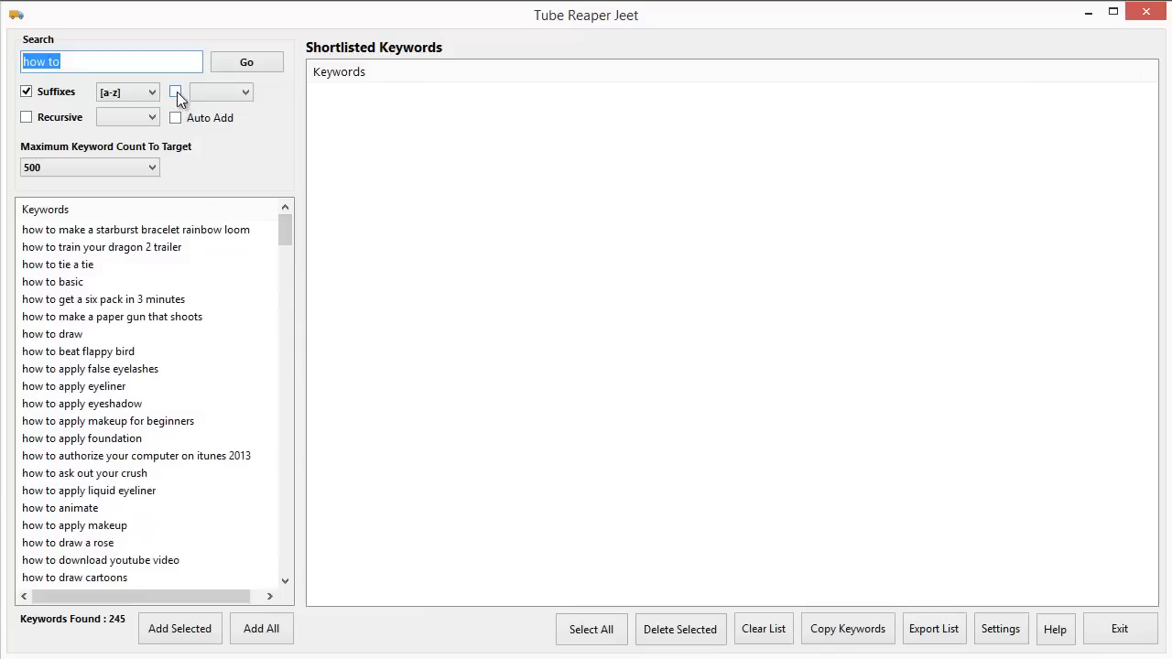
Step: Add a second [a-z] suffix and rerun the 'how to' search to get 516 keywords
{"action": "left_click", "coordinate": [176, 92]}
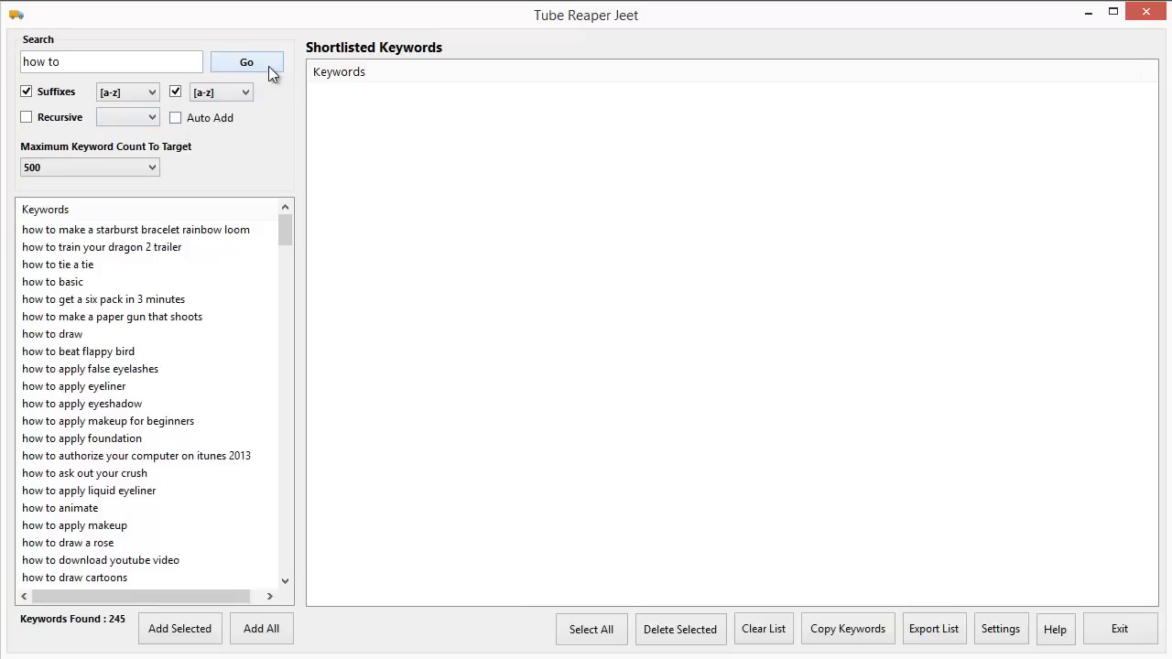
{"action": "left_click", "coordinate": [245, 62]}
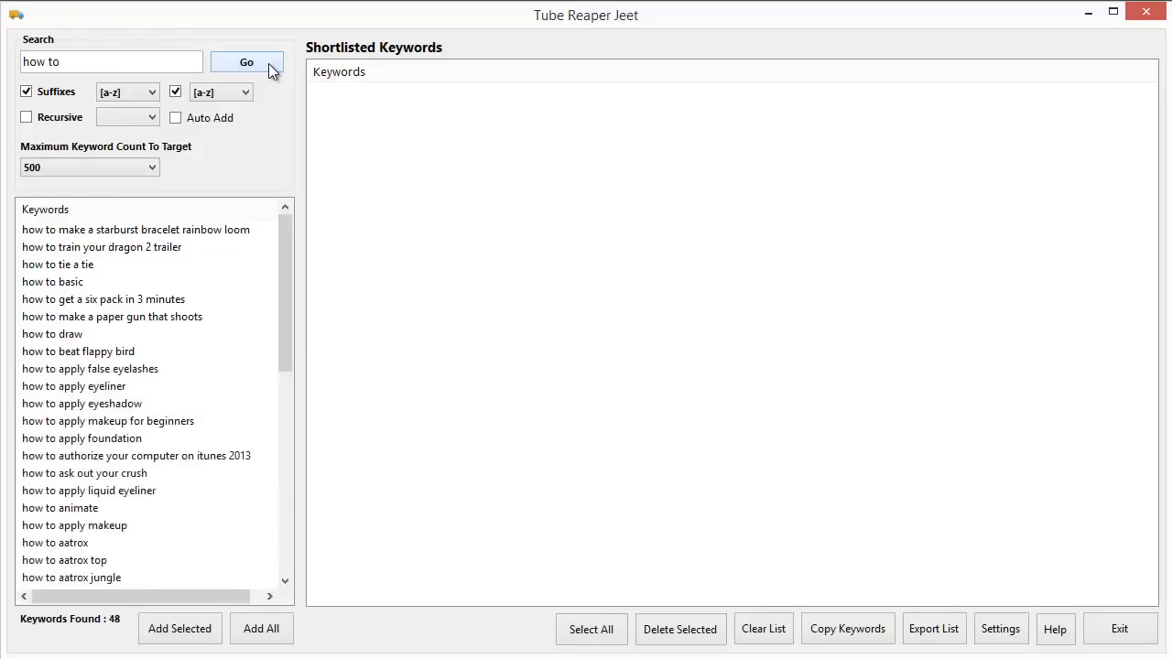
{"action": "left_click", "coordinate": [246, 62]}
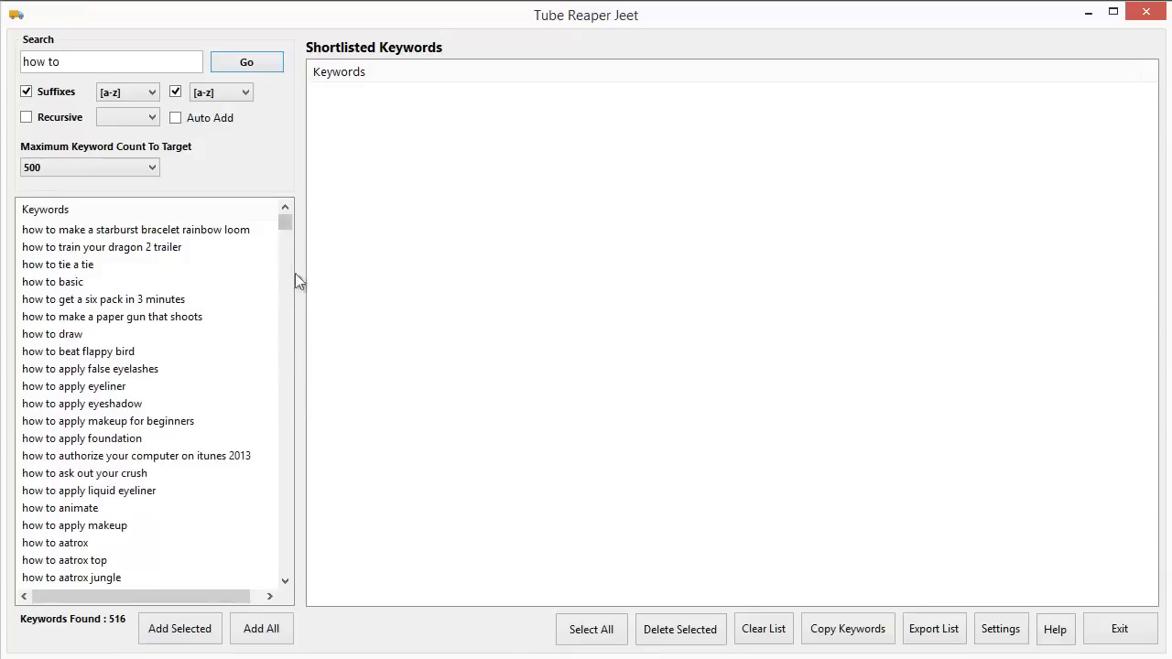
{"action": "mouse_move", "coordinate": [102, 183]}
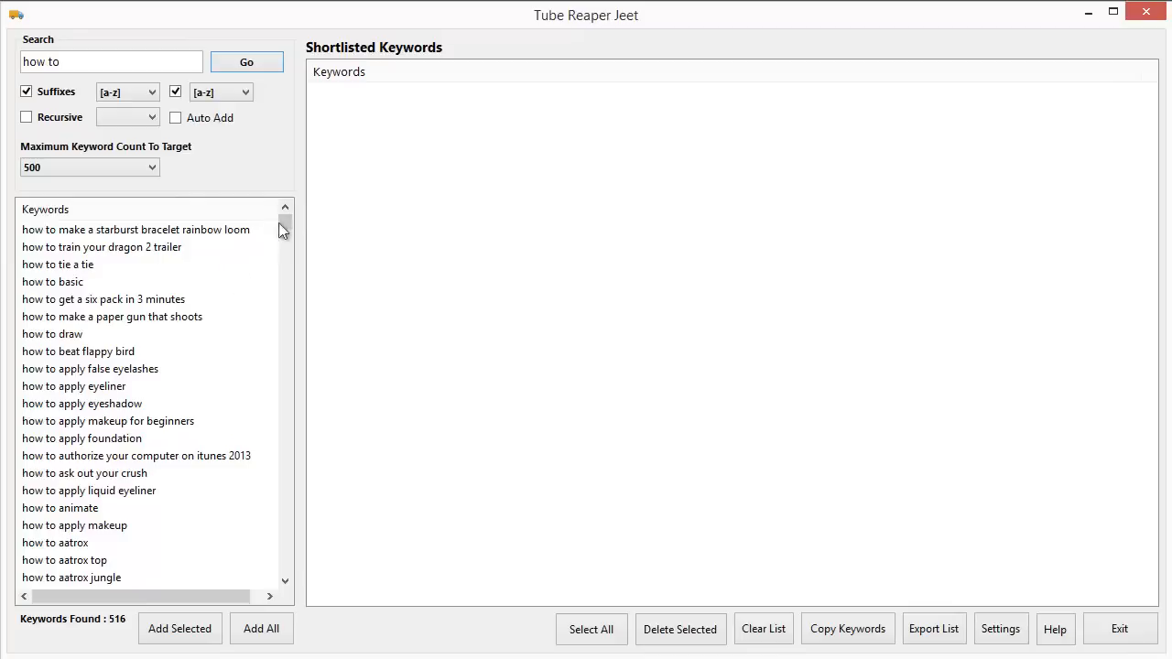
{"action": "left_click_drag", "start_coordinate": [284, 229], "coordinate": [284, 564]}
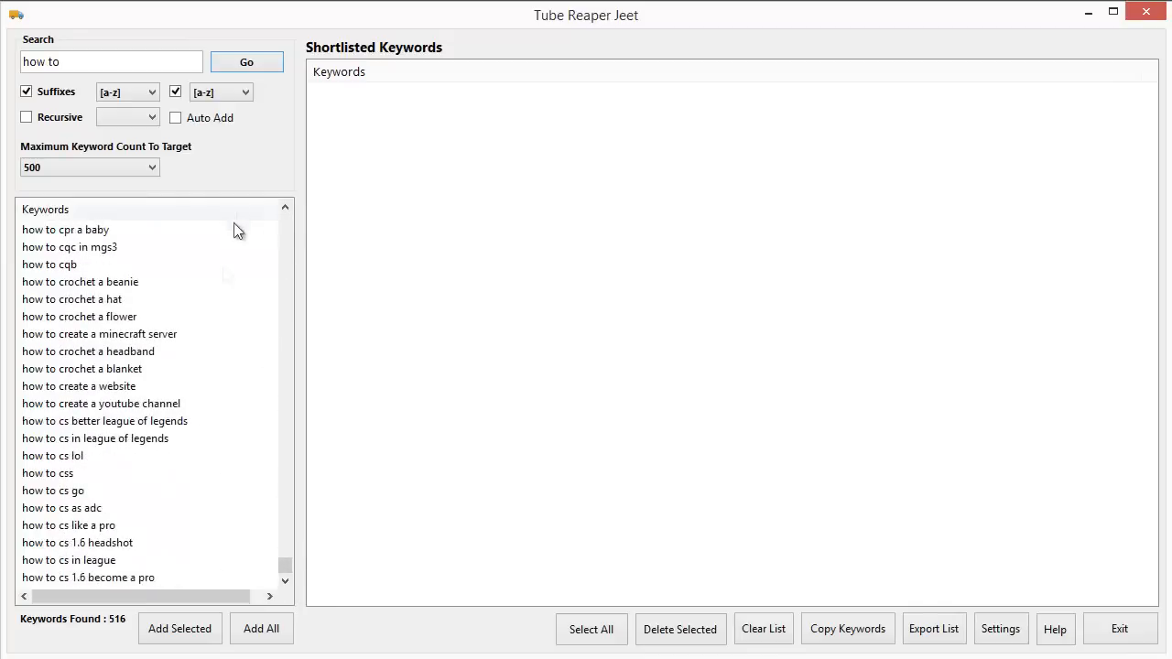
{"action": "mouse_move", "coordinate": [44, 469]}
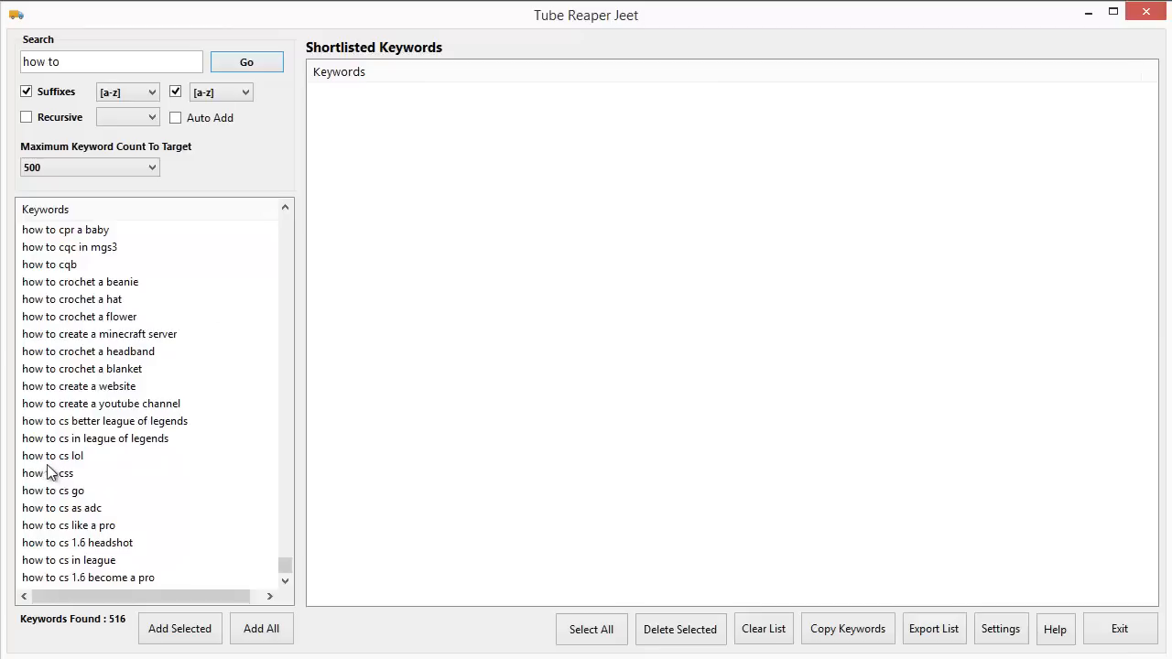
{"action": "mouse_move", "coordinate": [267, 583]}
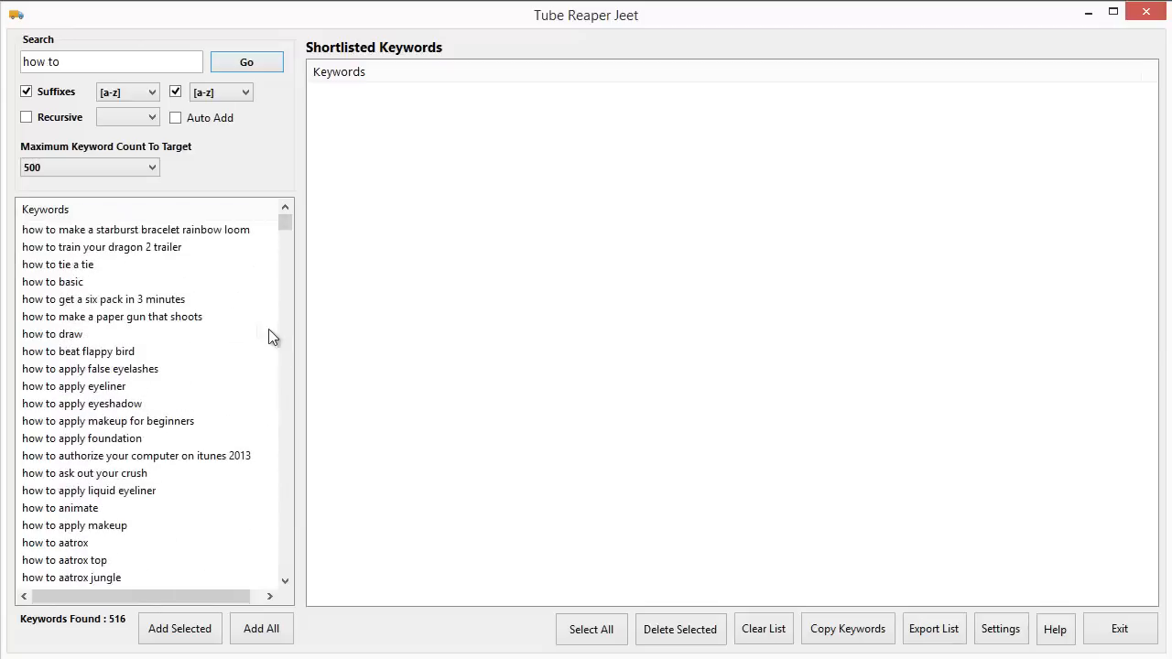
{"action": "left_click", "coordinate": [88, 167]}
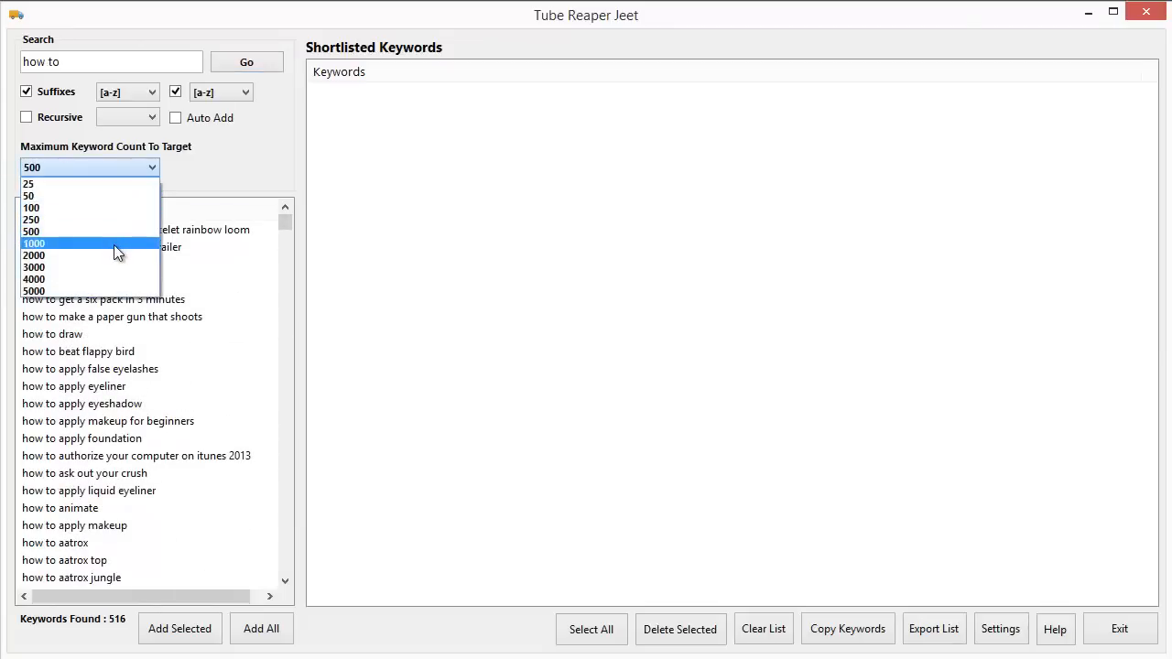
Step: Raise the maximum keyword target to 1000 and rerun 'how to', yielding 1002 keywords
{"action": "left_click", "coordinate": [33, 242]}
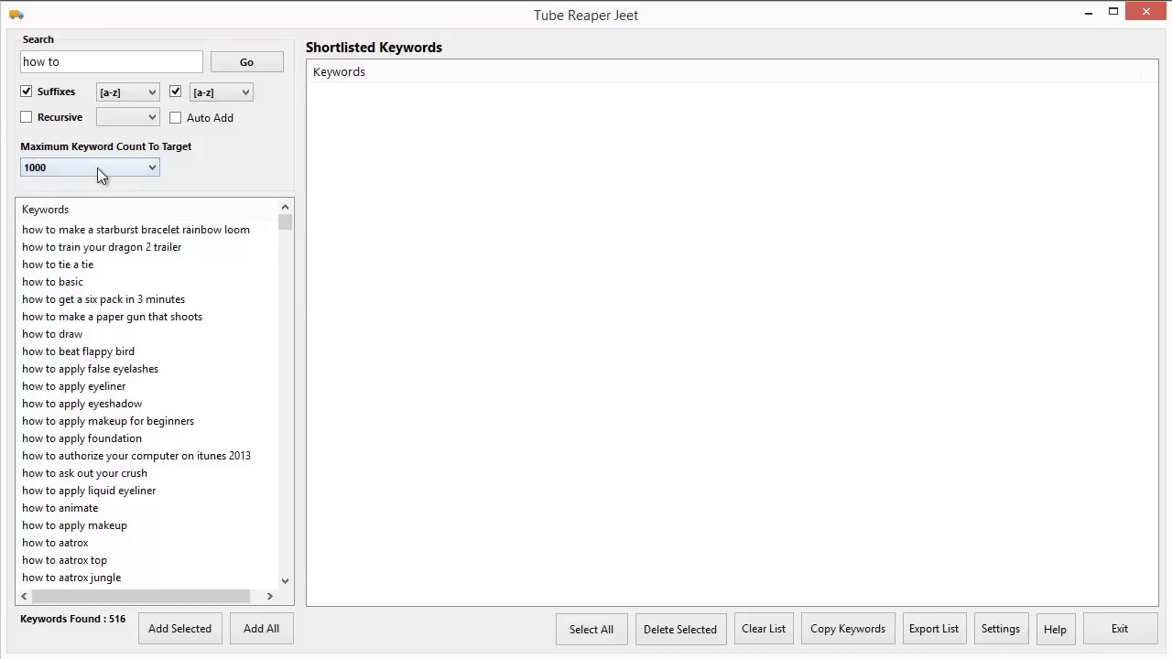
{"action": "left_click", "coordinate": [245, 62]}
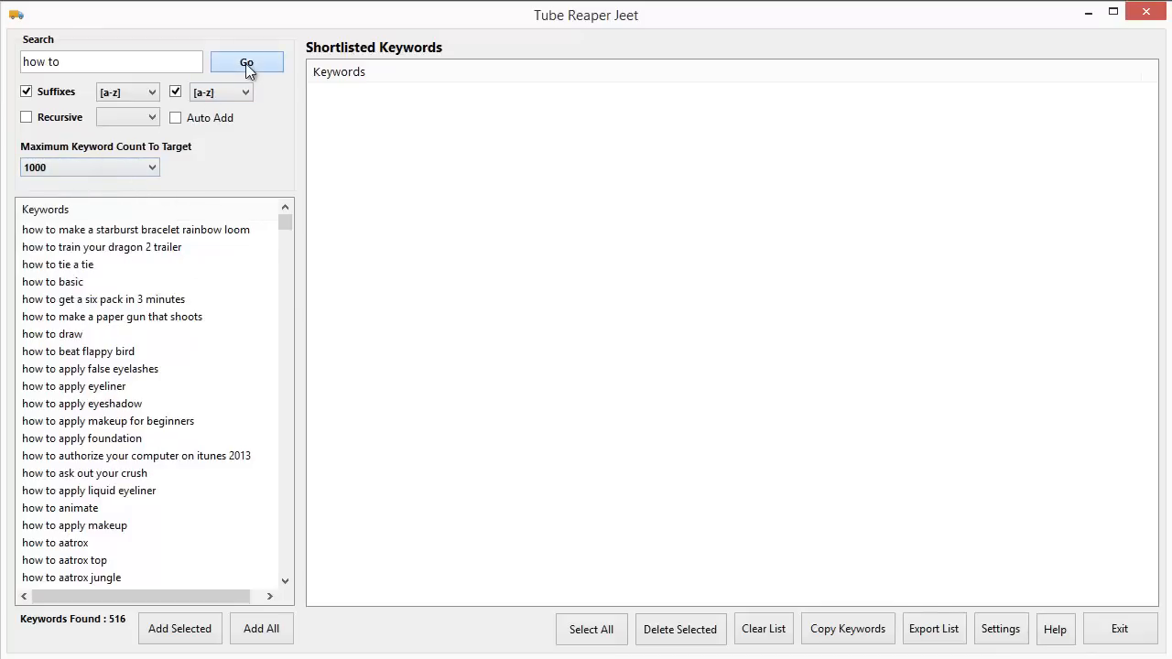
{"action": "left_click", "coordinate": [246, 62]}
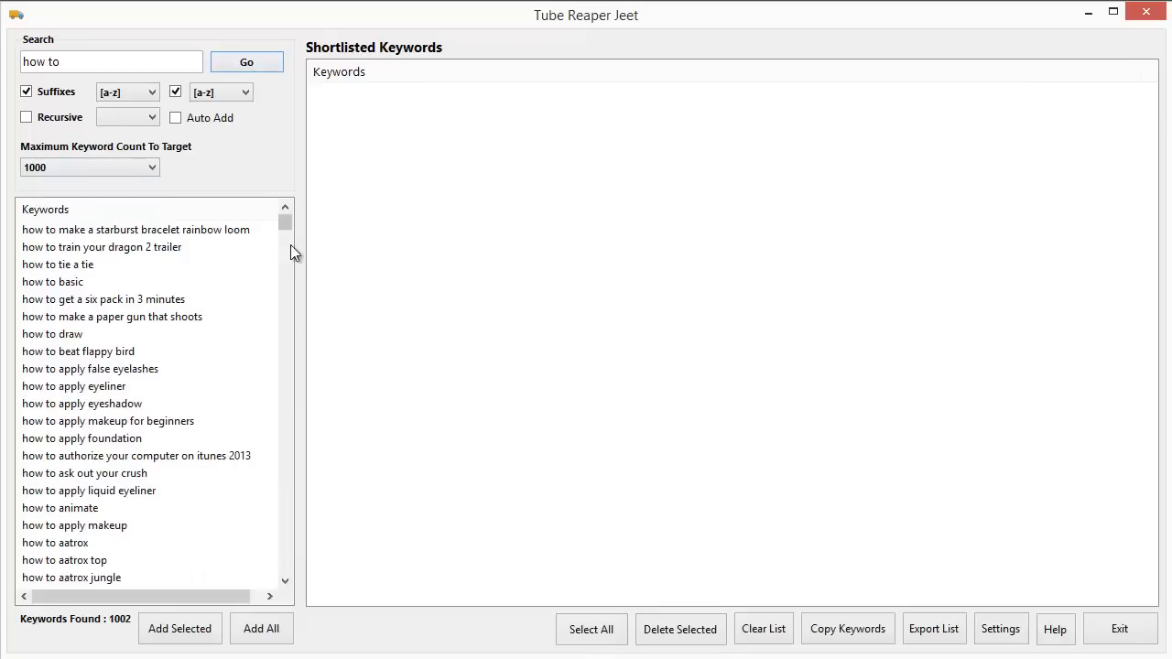
{"action": "left_click_drag", "start_coordinate": [286, 224], "coordinate": [286, 467]}
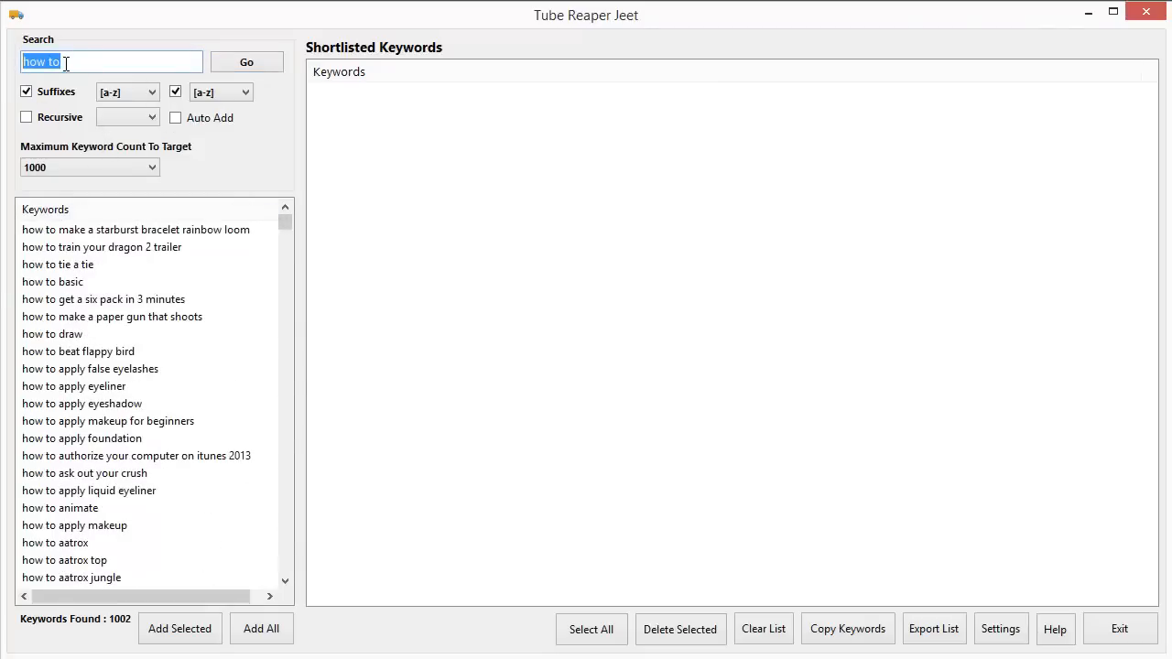
Step: Search 'android' instead, returning 1005 keywords in the list
{"action": "type", "text": "android"}
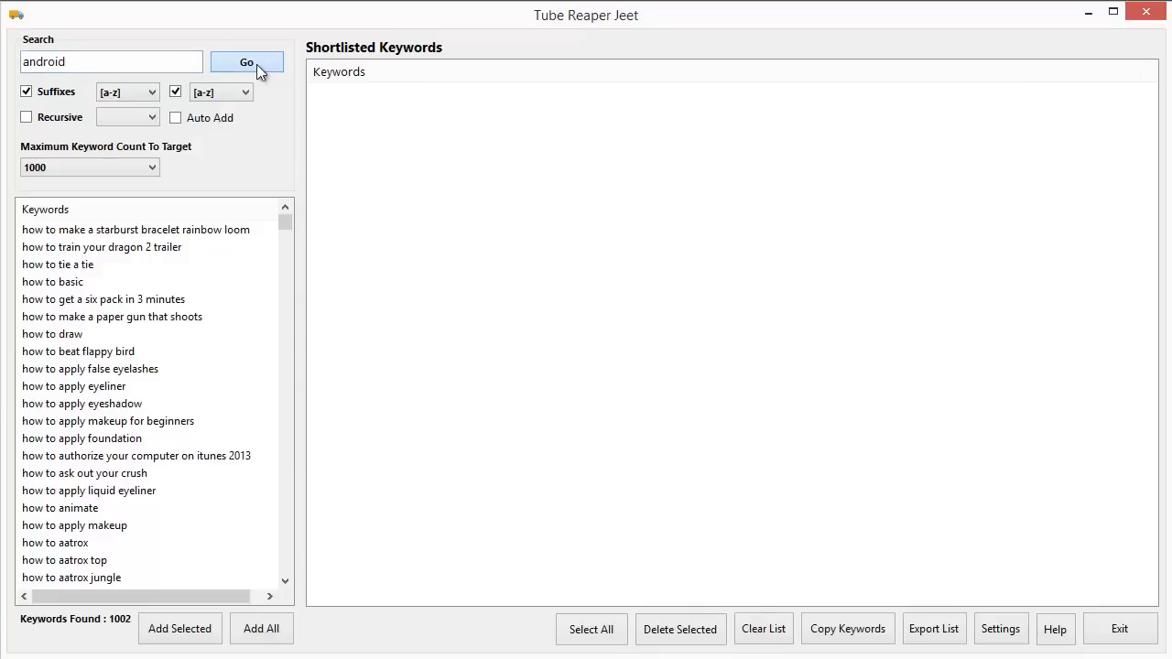
{"action": "left_click", "coordinate": [245, 62]}
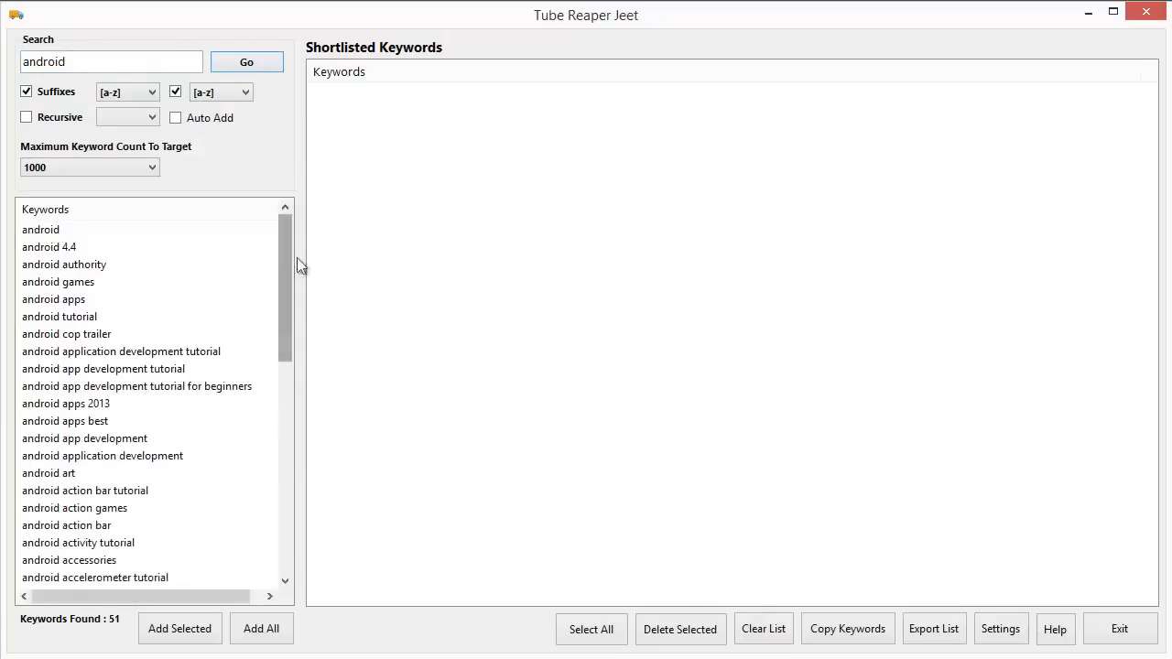
{"action": "scroll", "scroll_direction": "down", "scroll_amount": 3}
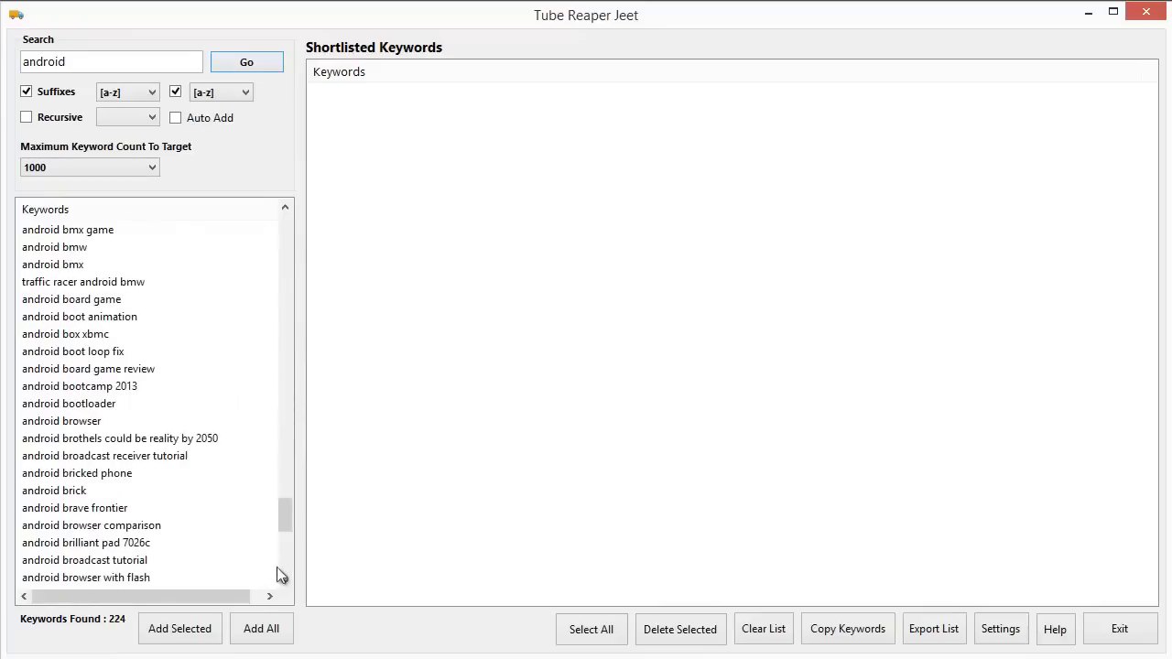
{"action": "scroll", "scroll_direction": "down", "scroll_amount": 3}
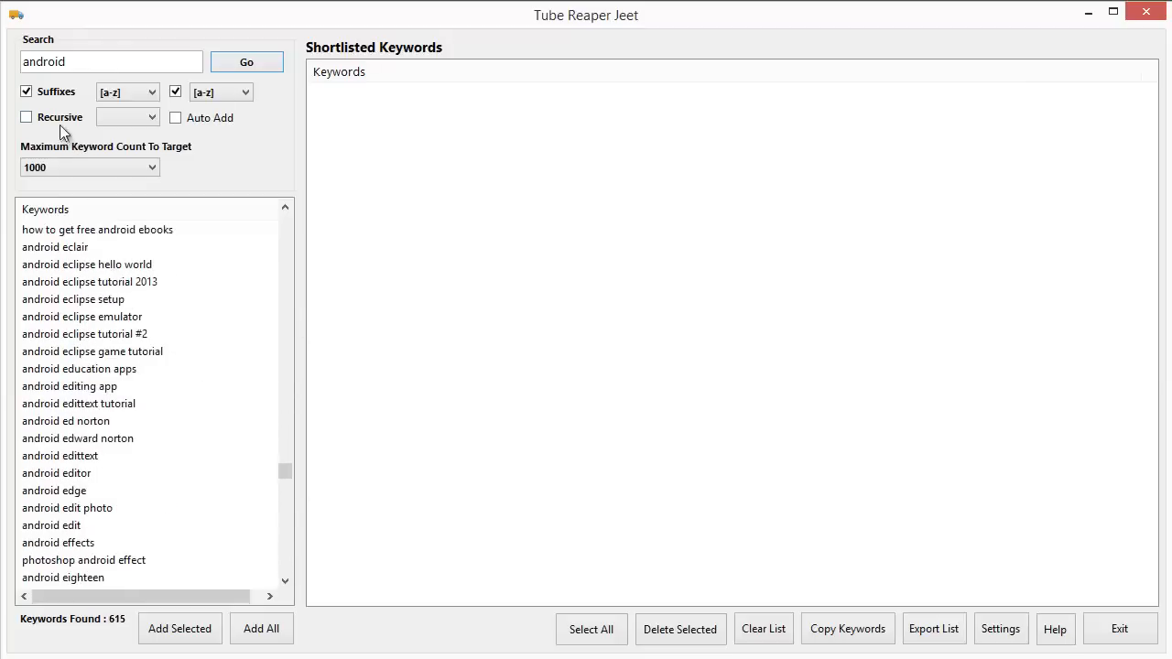
{"action": "left_click", "coordinate": [26, 117]}
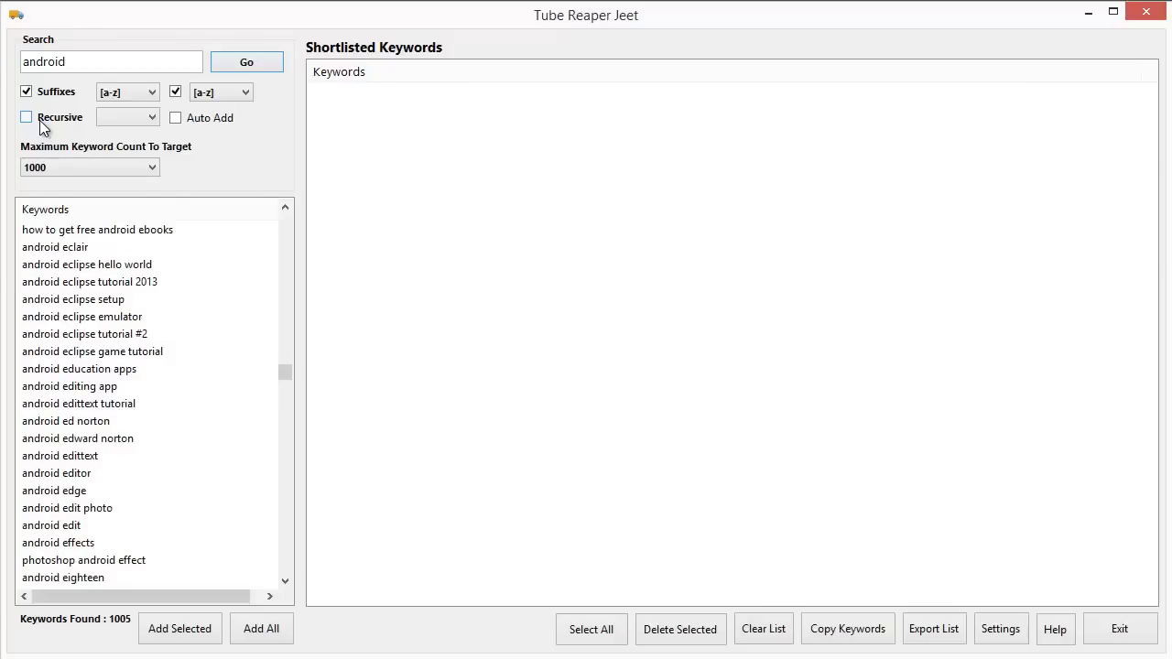
{"action": "left_click", "coordinate": [26, 91]}
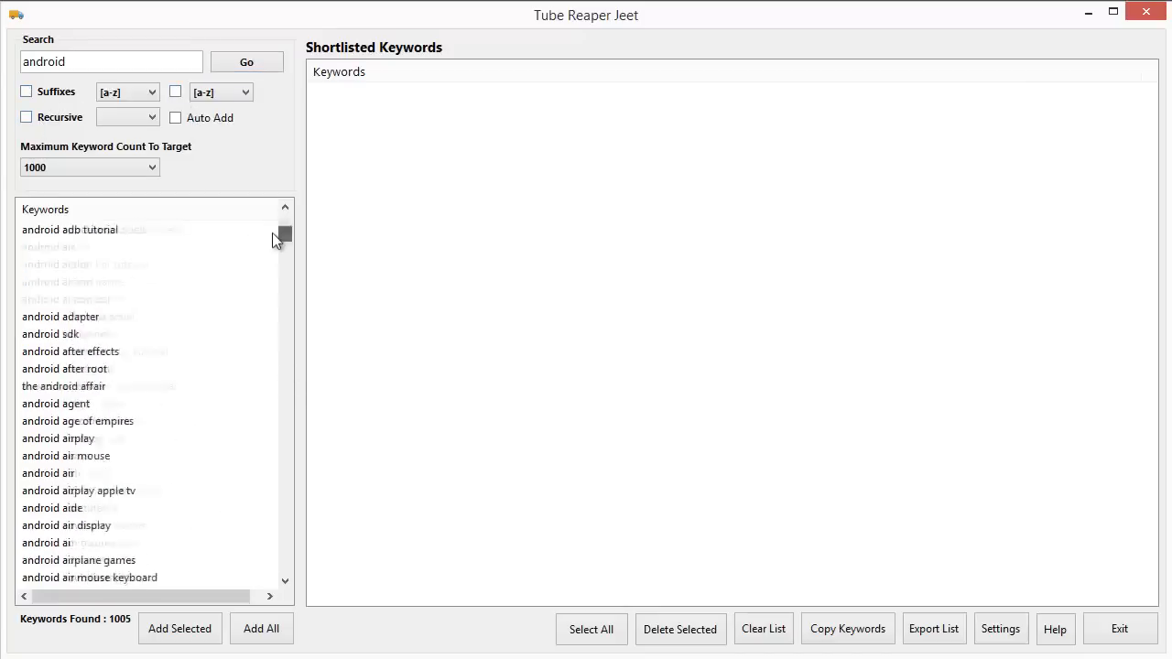
{"action": "left_click", "coordinate": [245, 62]}
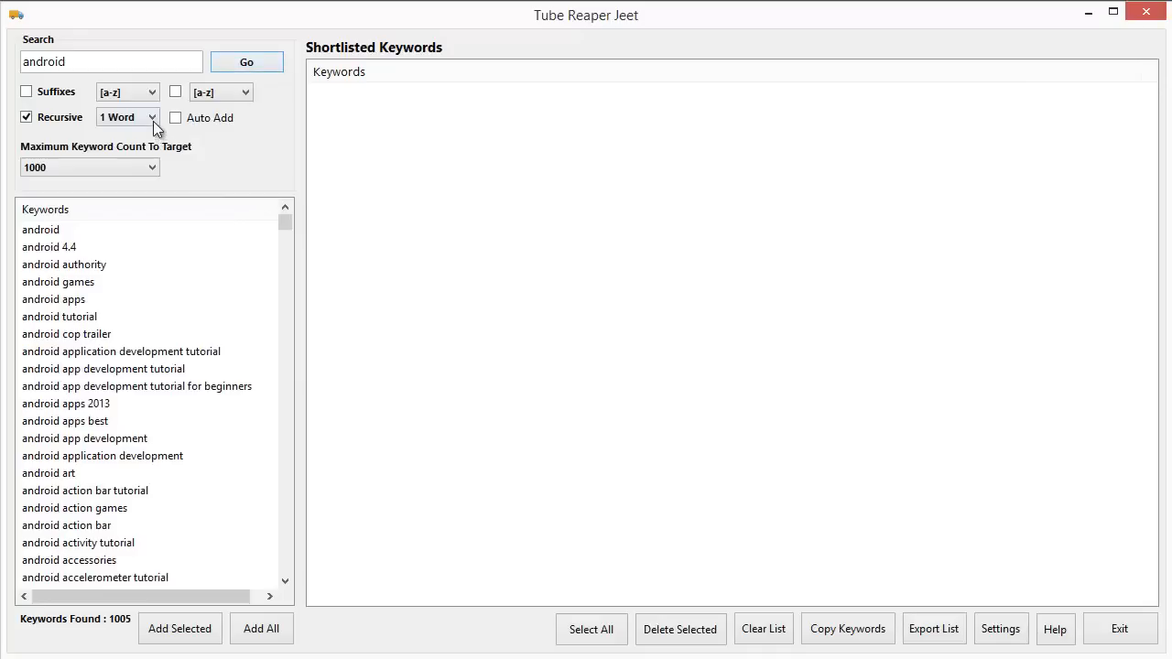
{"action": "left_click", "coordinate": [152, 118]}
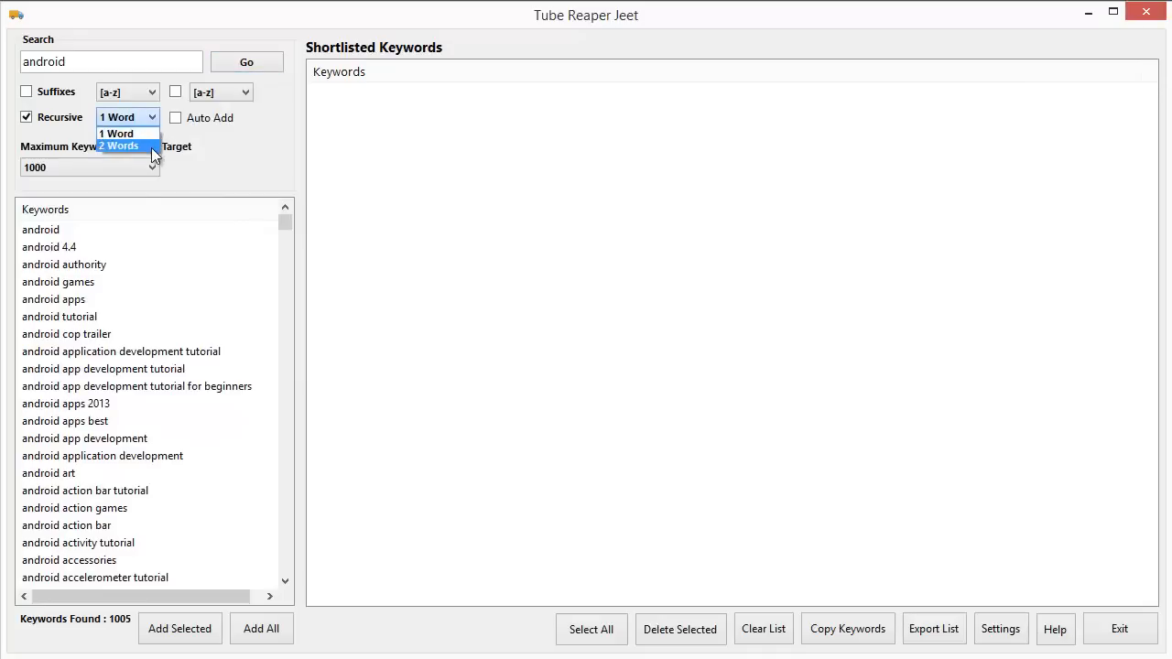
{"action": "left_click", "coordinate": [117, 132]}
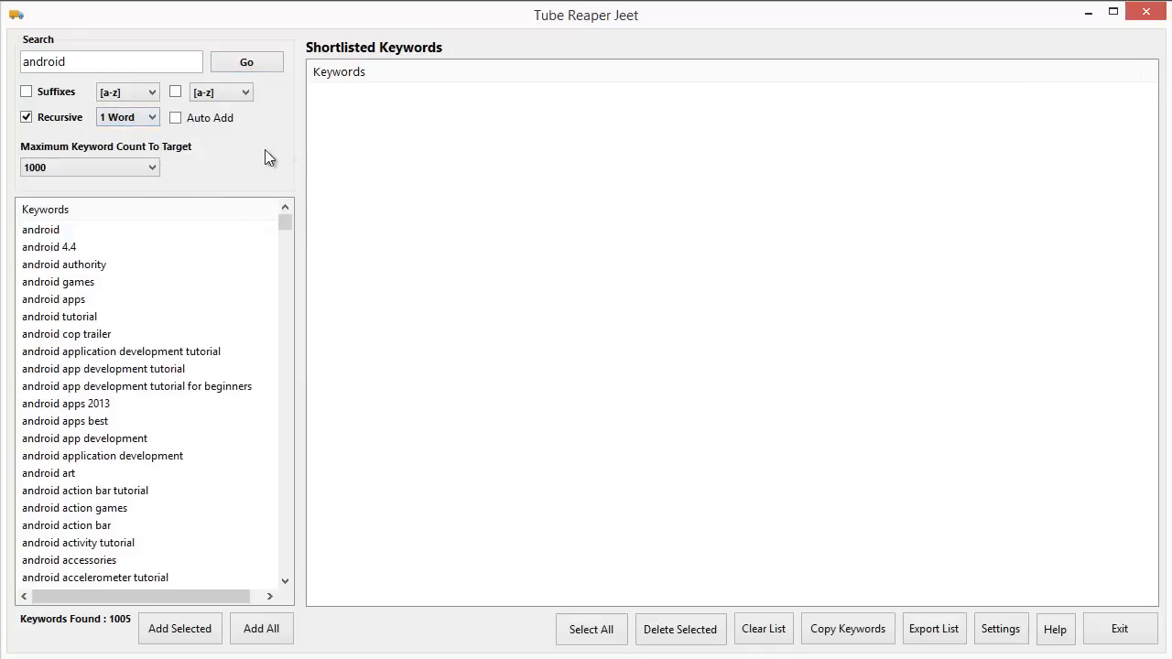
{"action": "left_click", "coordinate": [245, 63]}
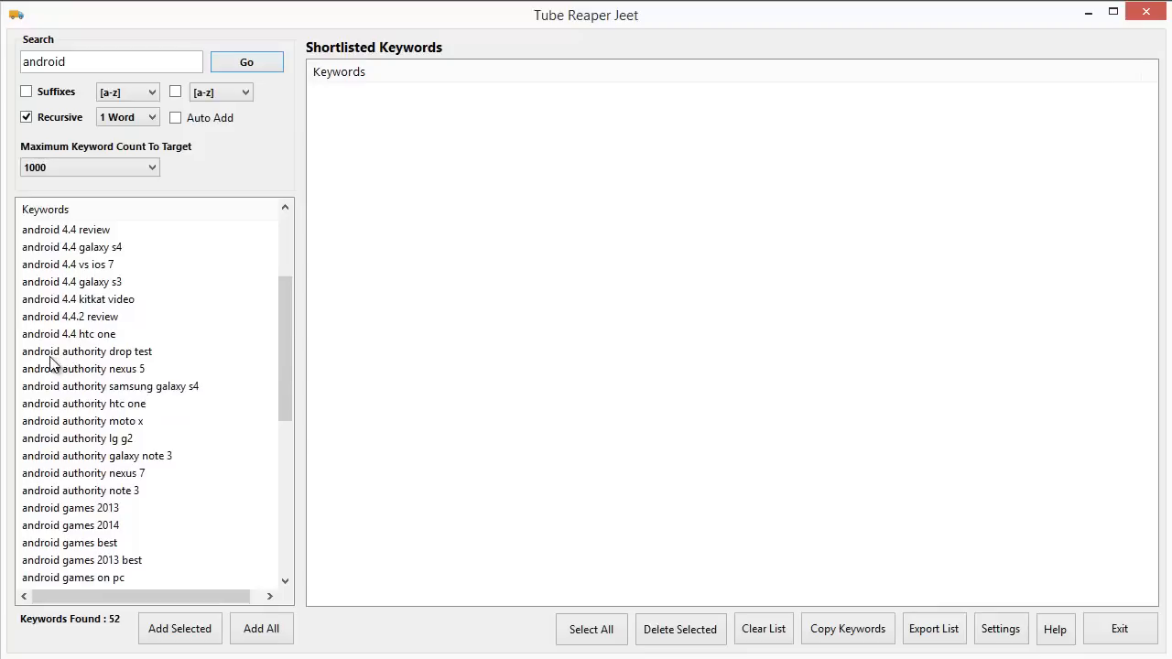
{"action": "mouse_move", "coordinate": [308, 315]}
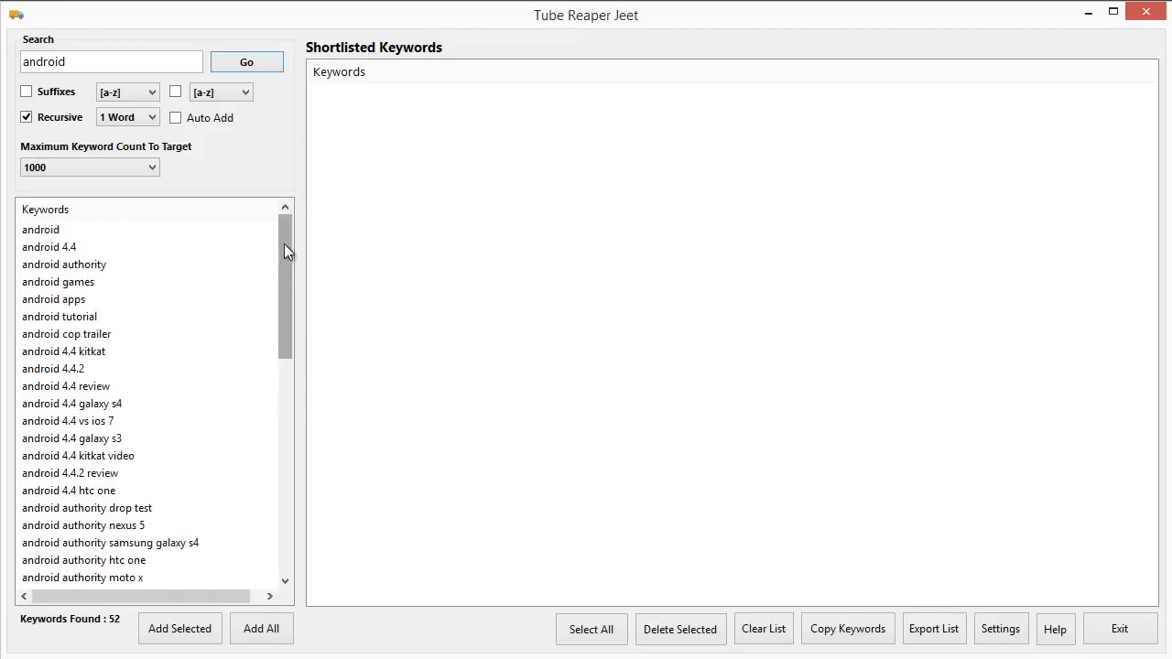
{"action": "scroll", "scroll_direction": "down", "scroll_amount": 3}
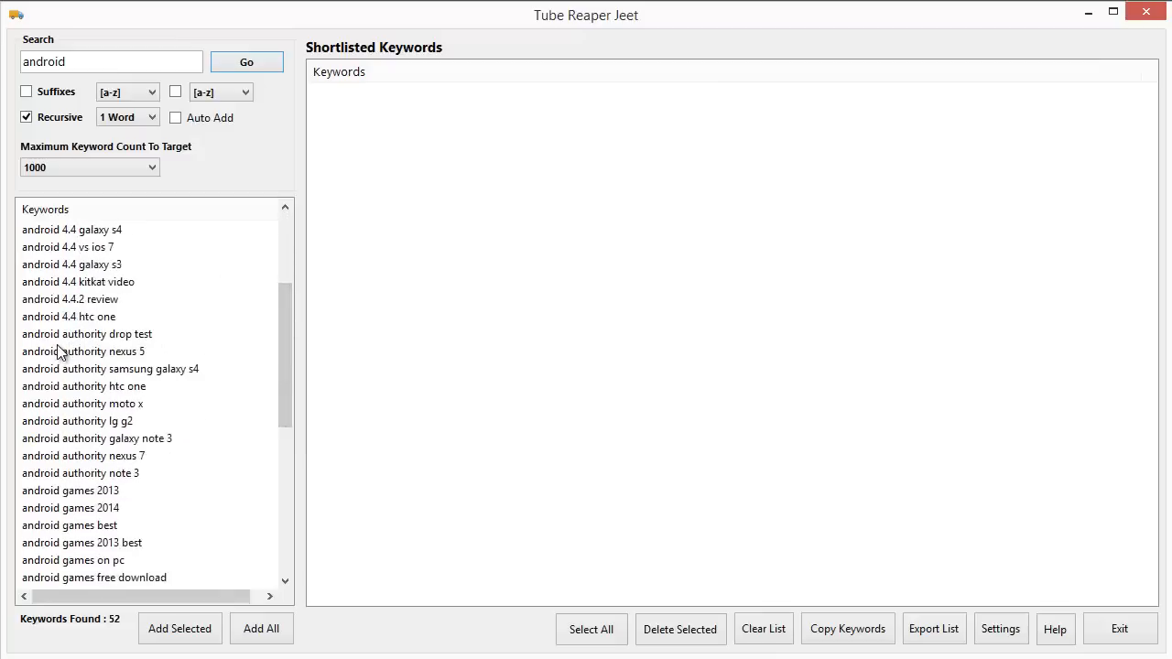
{"action": "mouse_move", "coordinate": [125, 346]}
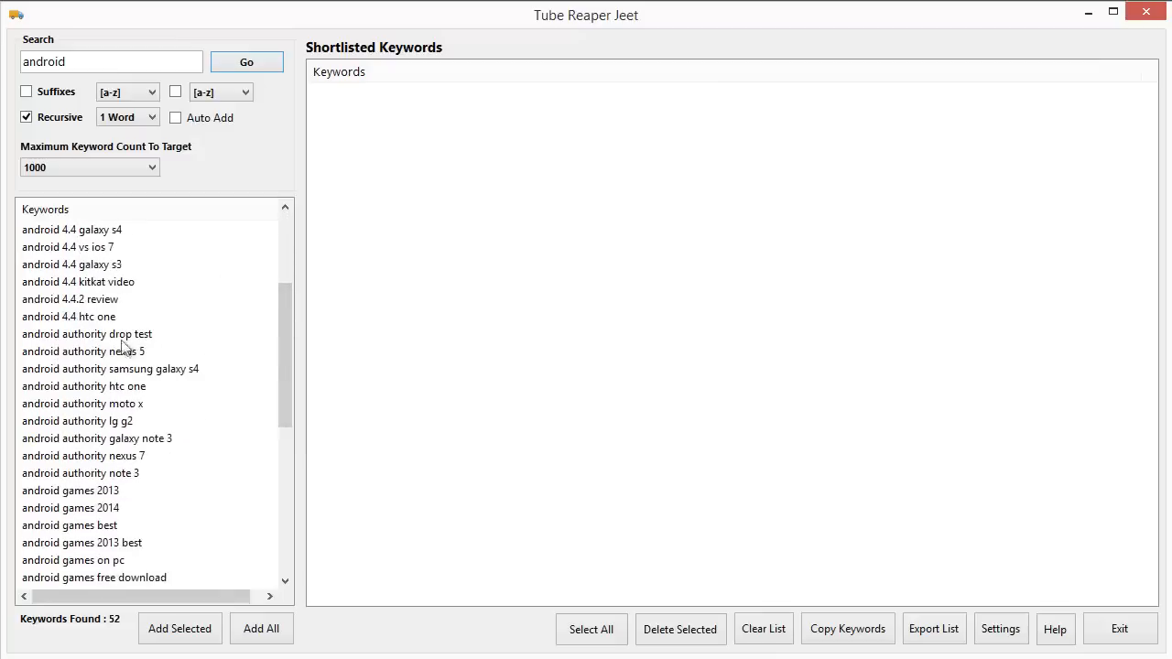
{"action": "mouse_move", "coordinate": [278, 332]}
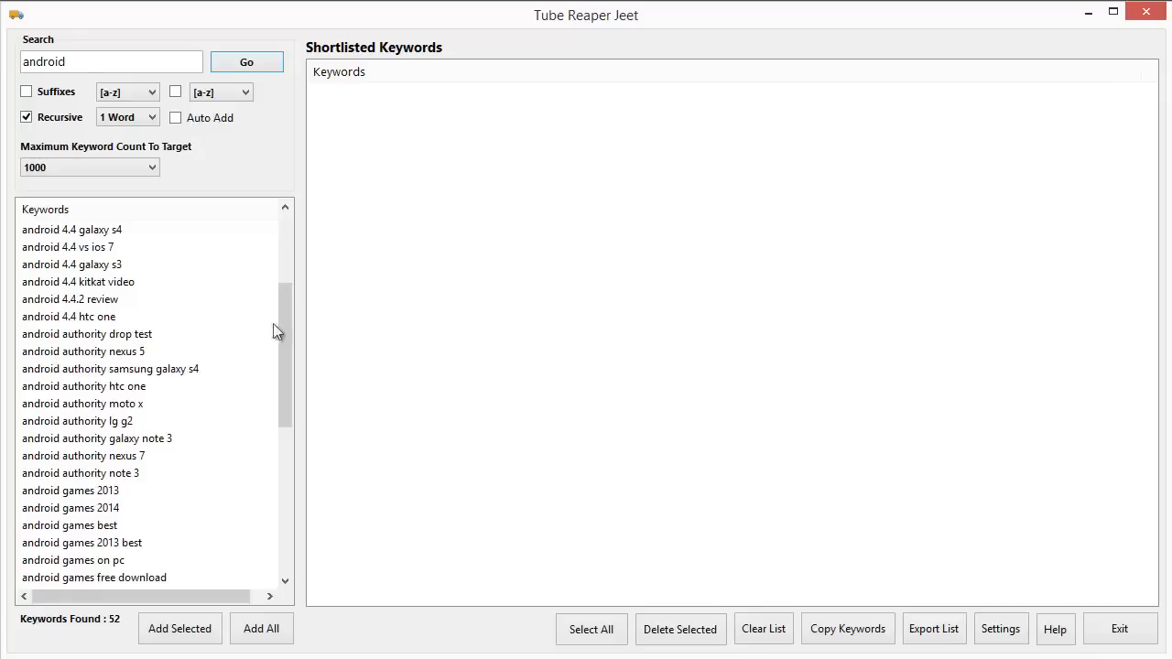
{"action": "scroll", "scroll_direction": "down", "scroll_amount": 3}
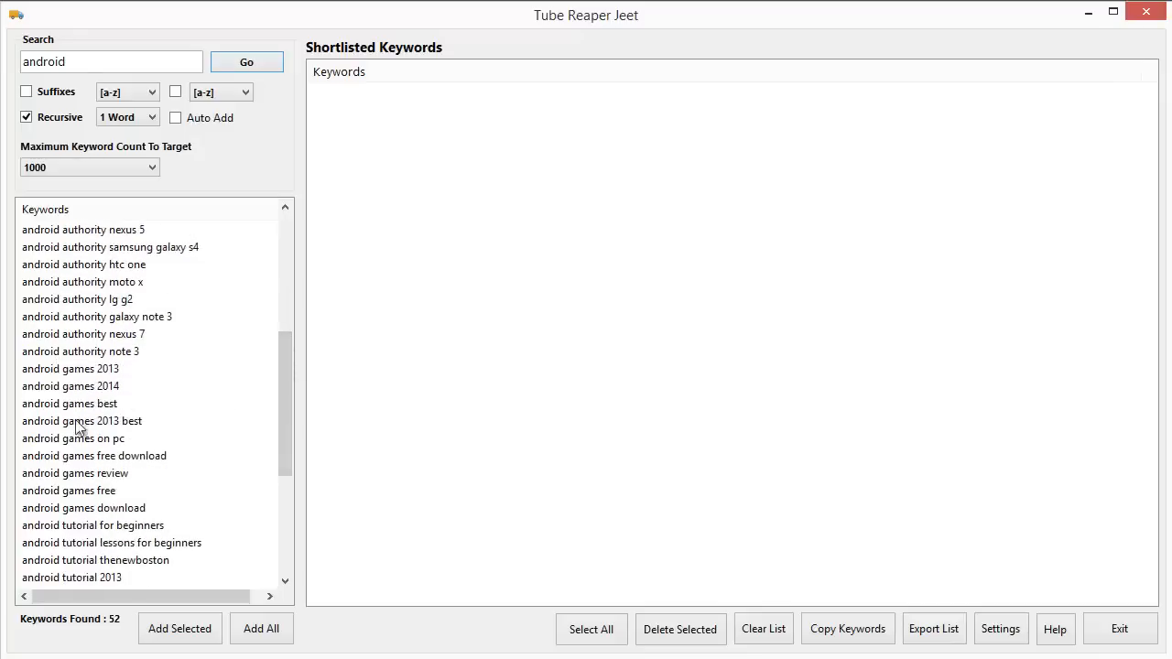
{"action": "scroll", "scroll_direction": "down", "scroll_amount": 3}
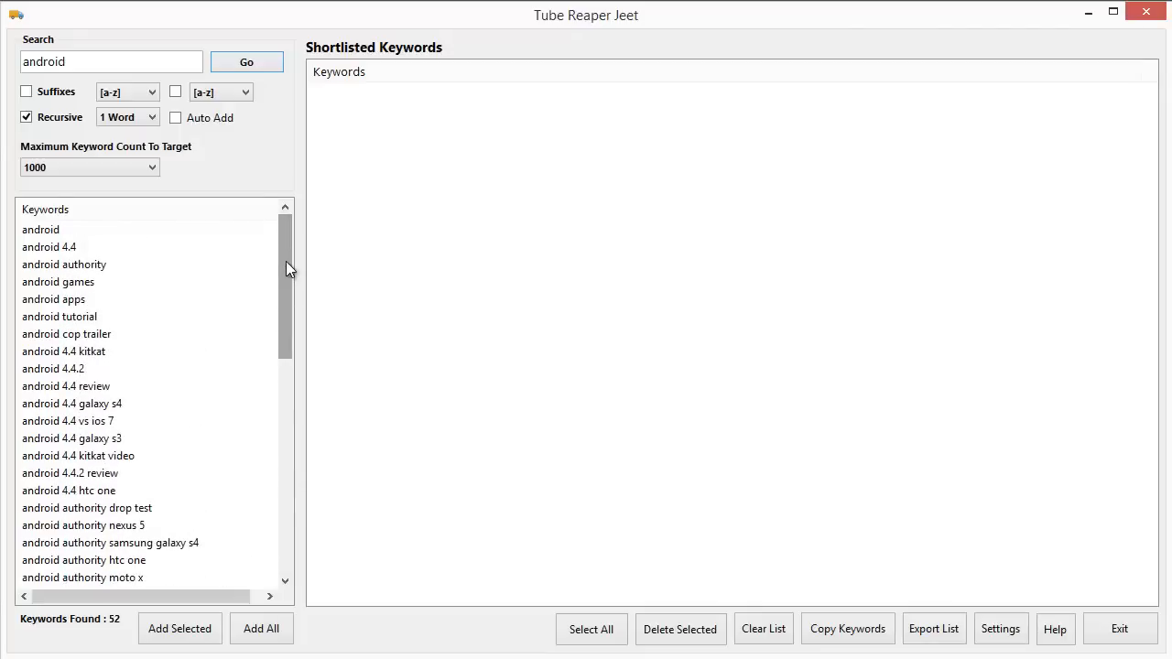
Step: Rerun the recursive android search with Suffixes on, listing 974 keywords
{"action": "left_click", "coordinate": [25, 92]}
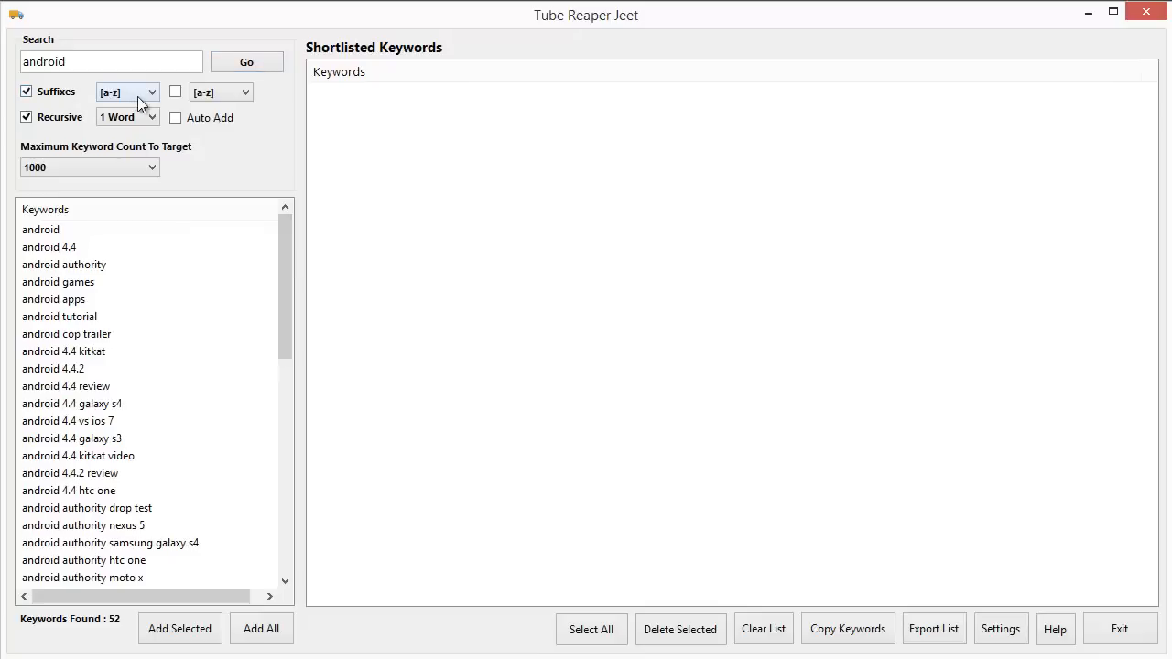
{"action": "mouse_move", "coordinate": [183, 105]}
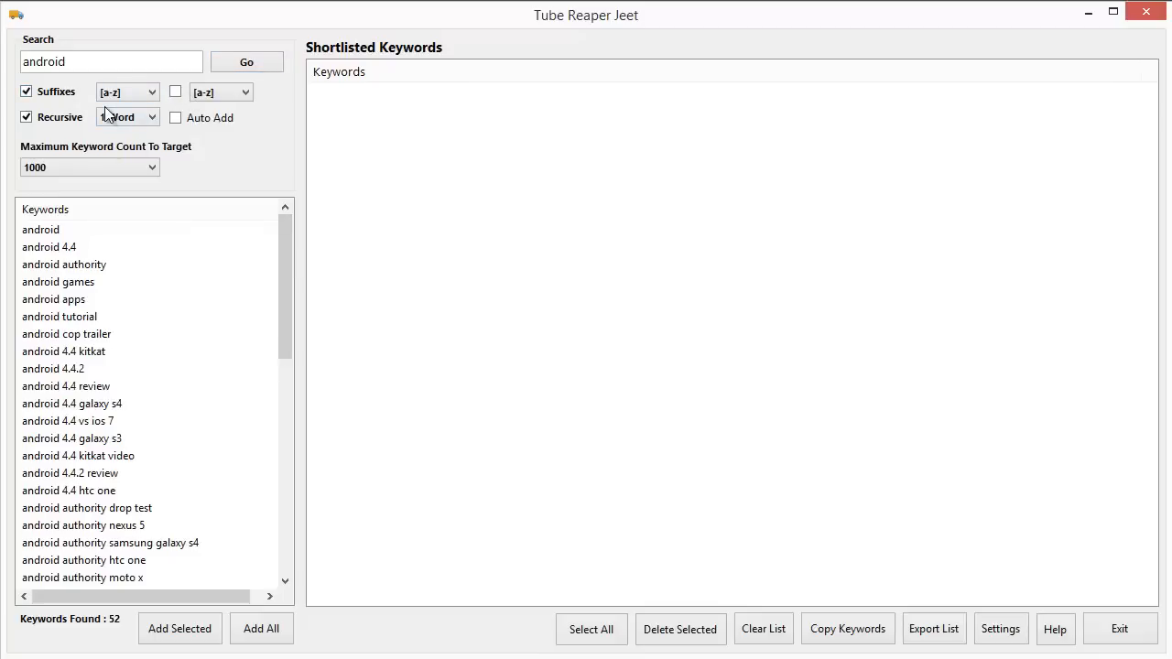
{"action": "left_click", "coordinate": [245, 62]}
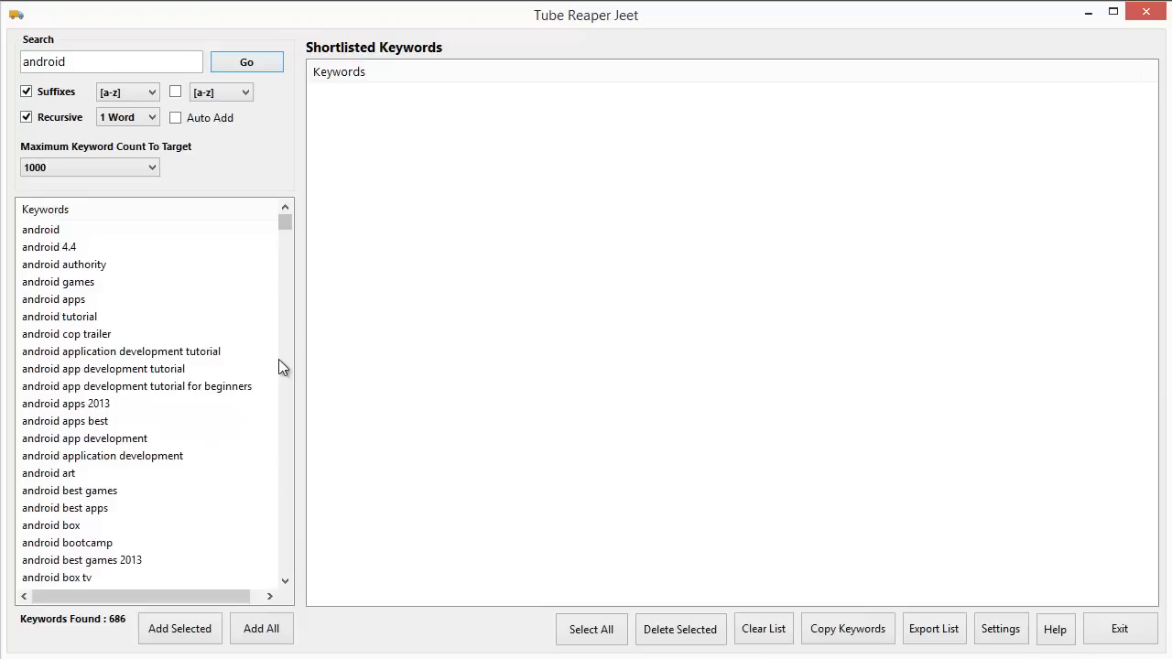
{"action": "scroll", "scroll_direction": "down", "scroll_amount": 3}
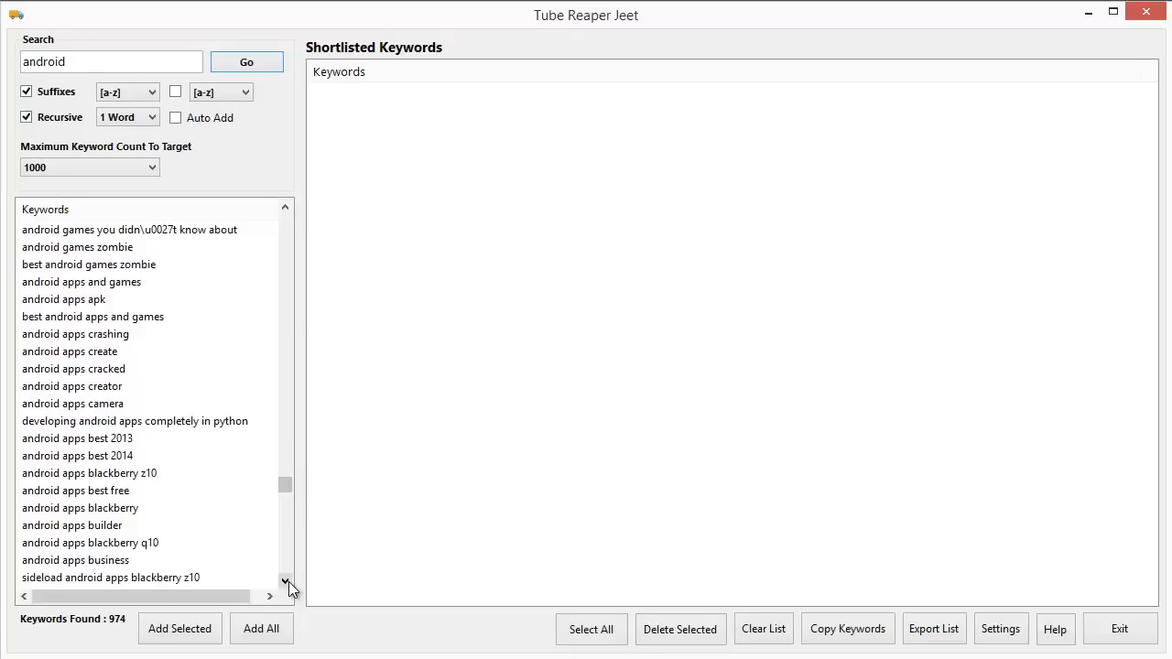
{"action": "mouse_move", "coordinate": [205, 121]}
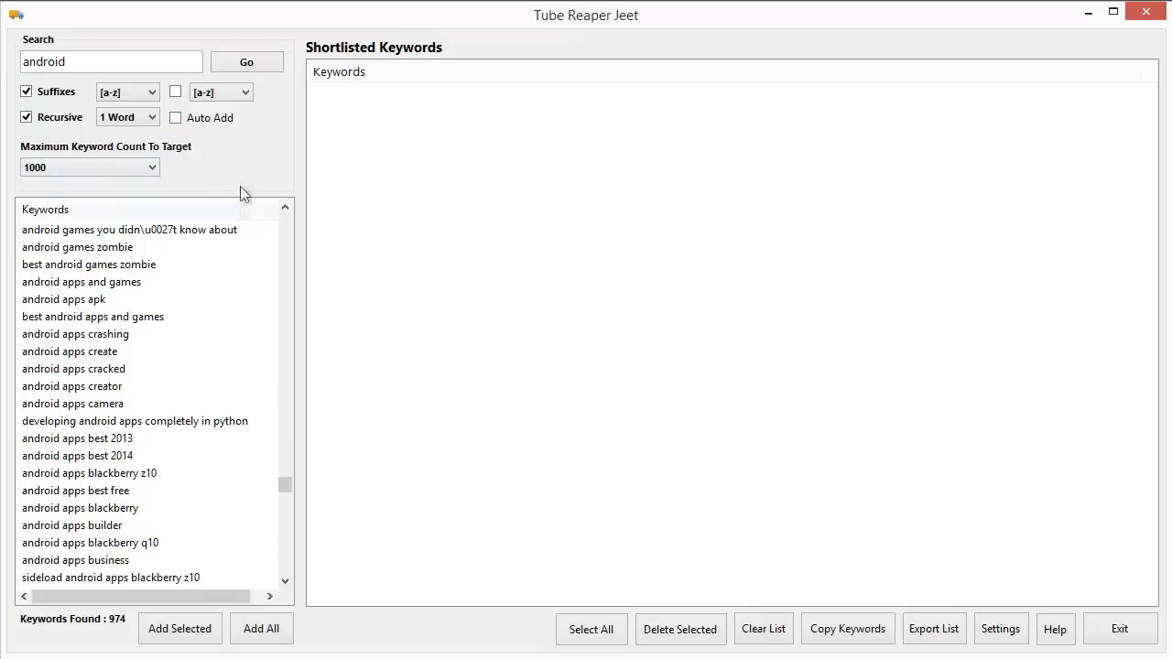
Step: Turn on Auto Add and rerun so android results fill the Shortlisted Keywords panel
{"action": "left_click", "coordinate": [176, 118]}
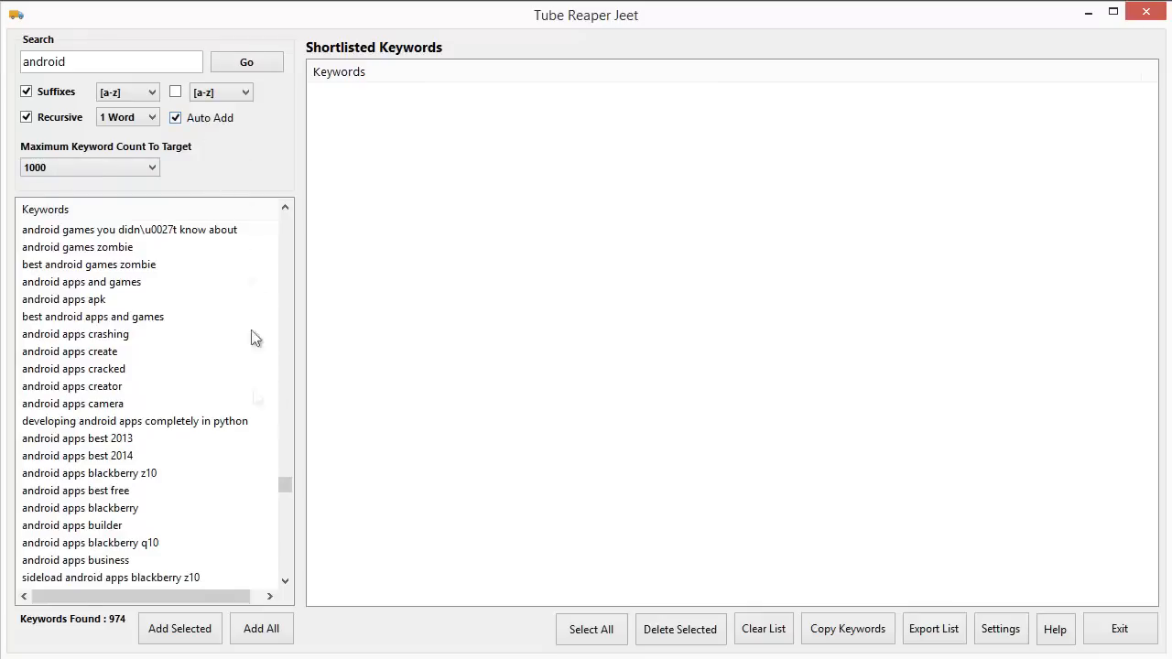
{"action": "left_click", "coordinate": [245, 62]}
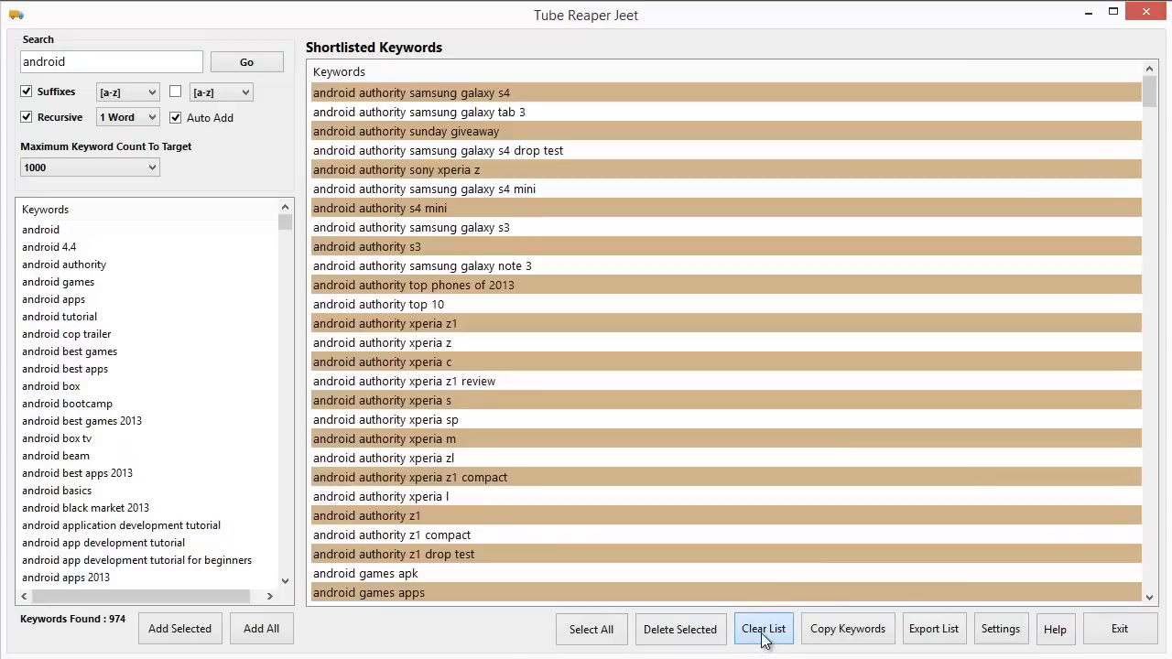
Step: Clear the shortlist, then add android basics, android box tv and five app keywords via Add Selected
{"action": "left_click", "coordinate": [762, 630]}
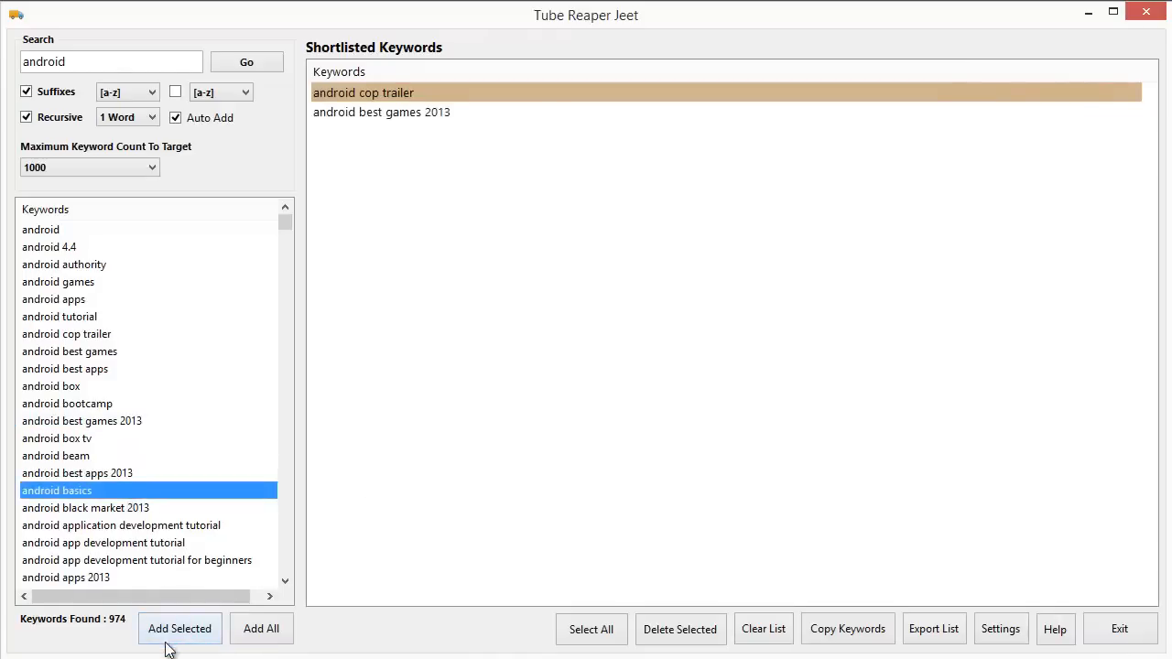
{"action": "left_click", "coordinate": [179, 630]}
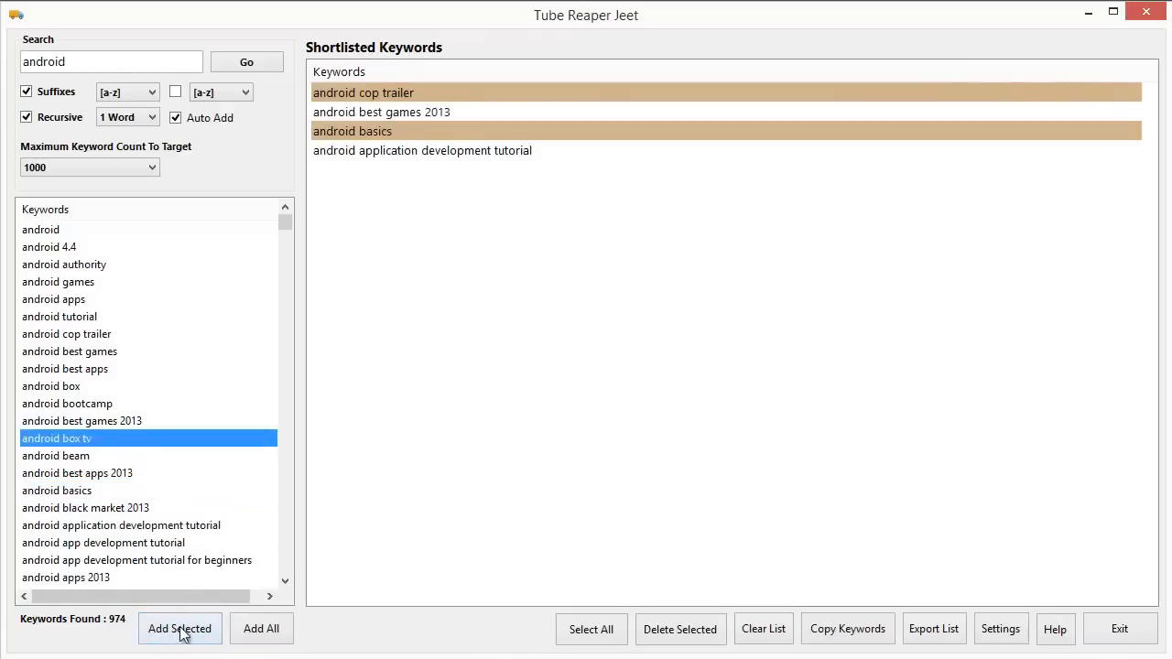
{"action": "left_click", "coordinate": [180, 628]}
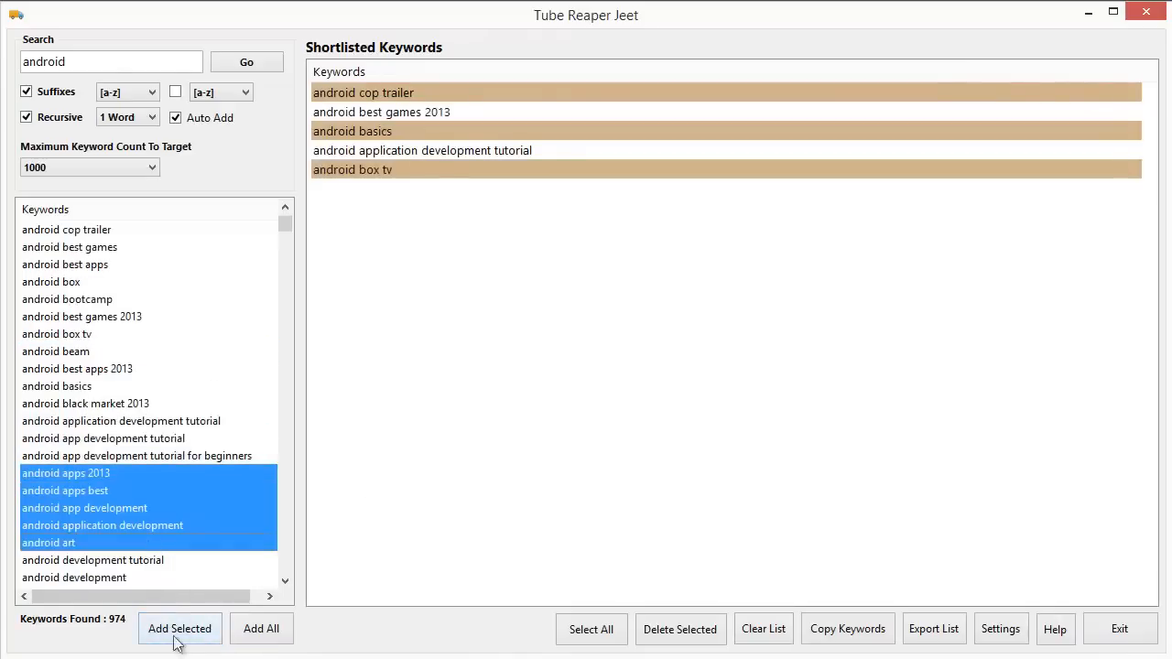
{"action": "left_click", "coordinate": [179, 628]}
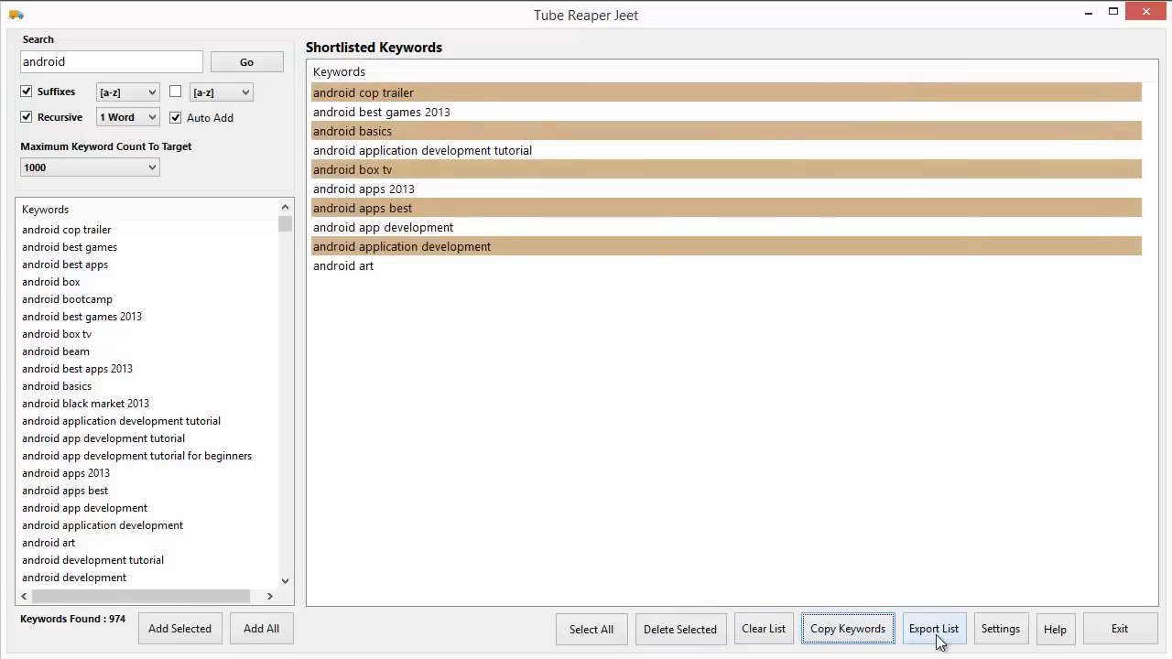
{"action": "left_click", "coordinate": [934, 630]}
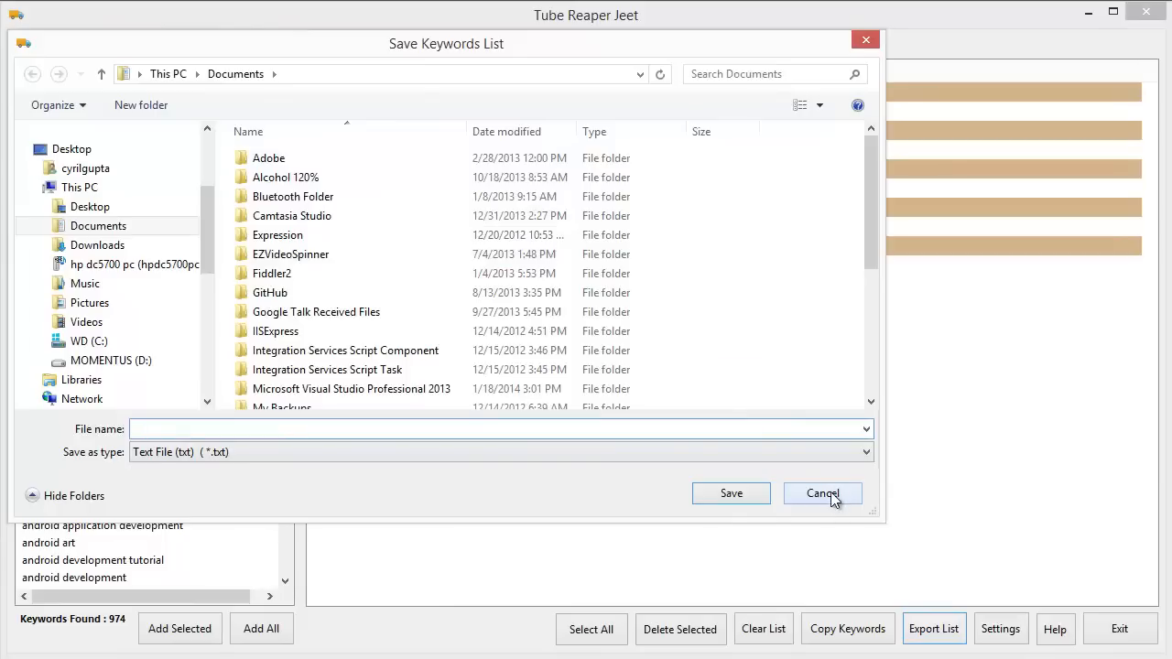
{"action": "left_click", "coordinate": [823, 495]}
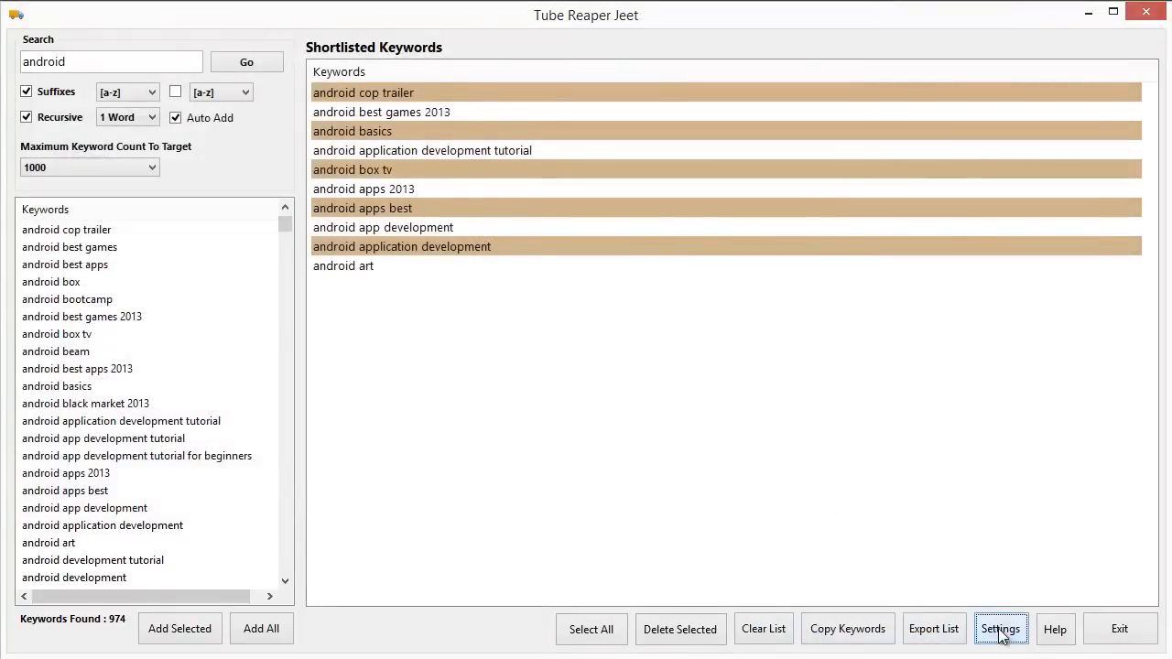
{"action": "left_click", "coordinate": [1000, 630]}
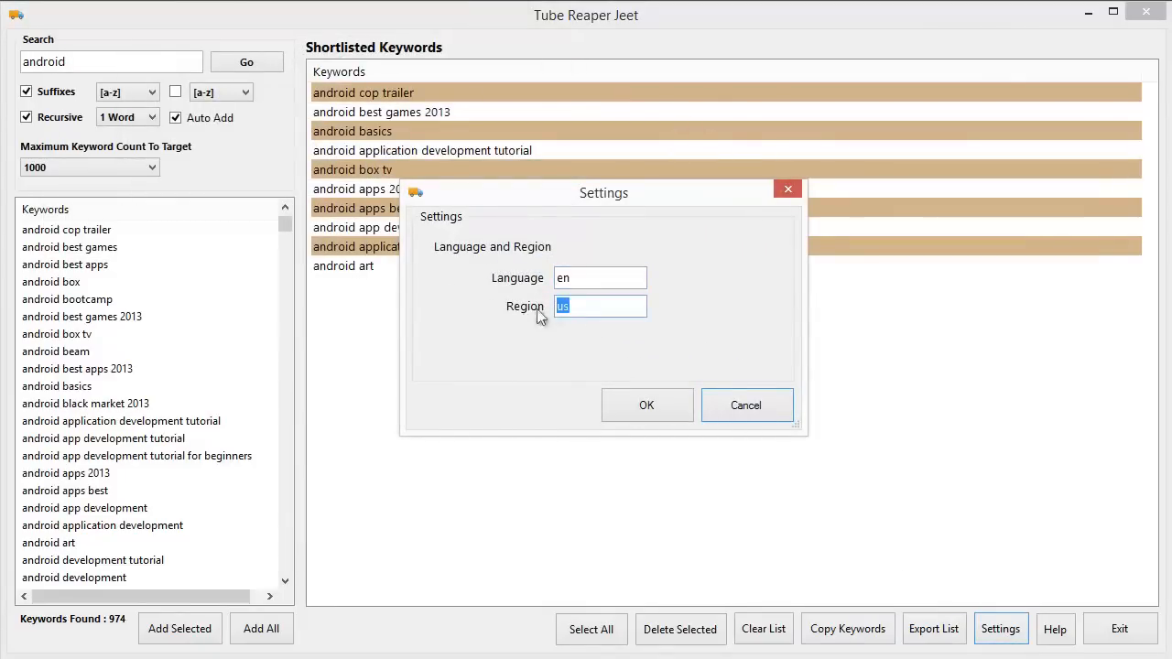
{"action": "mouse_move", "coordinate": [608, 344]}
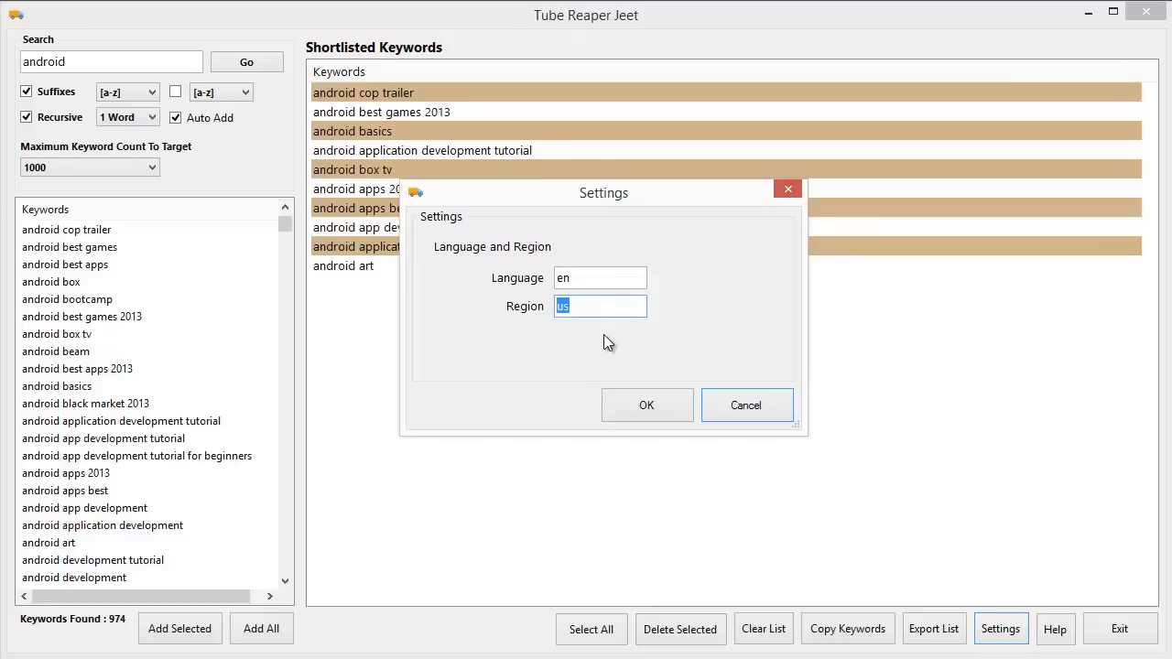
{"action": "mouse_move", "coordinate": [524, 322]}
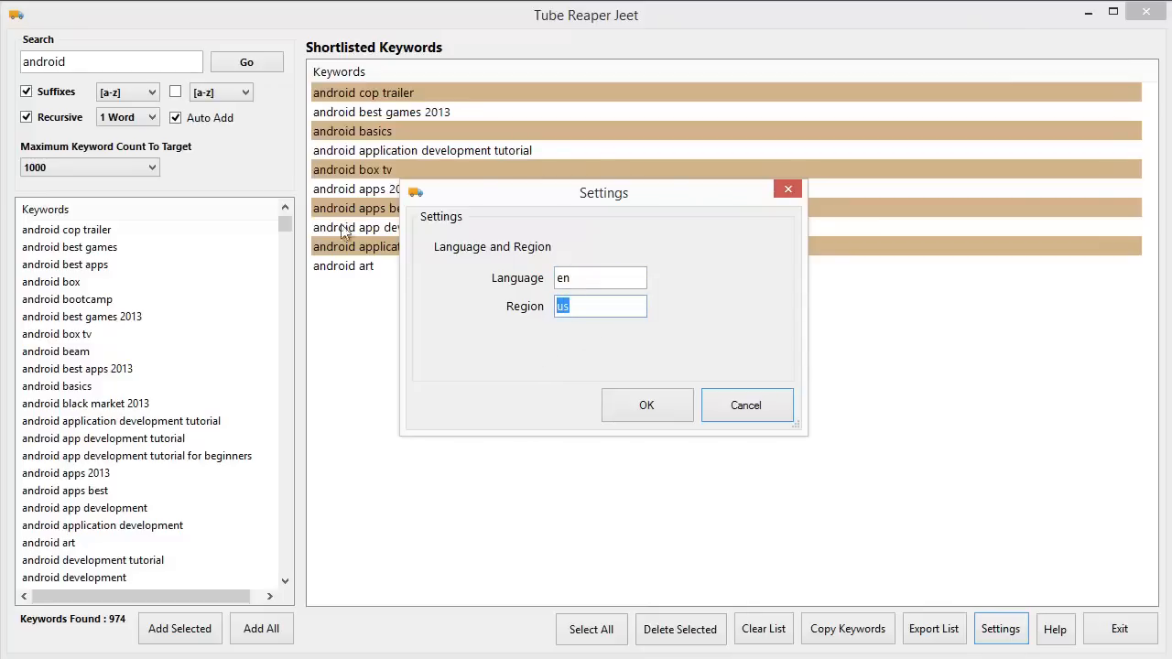
{"action": "mouse_move", "coordinate": [476, 249]}
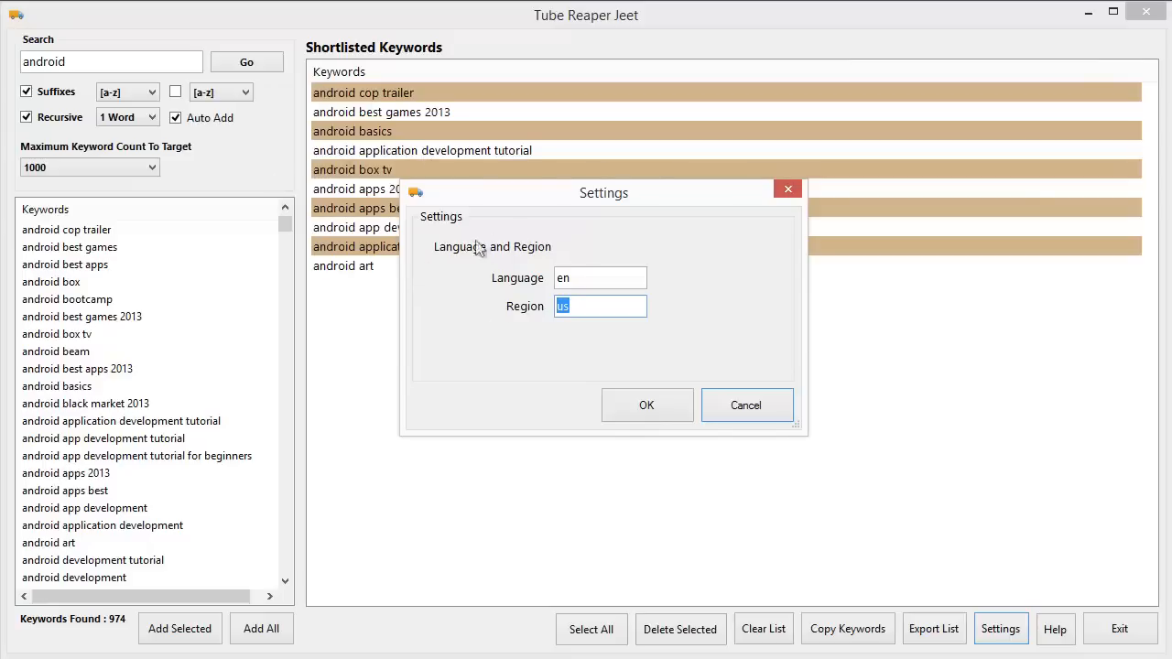
{"action": "left_click", "coordinate": [746, 404]}
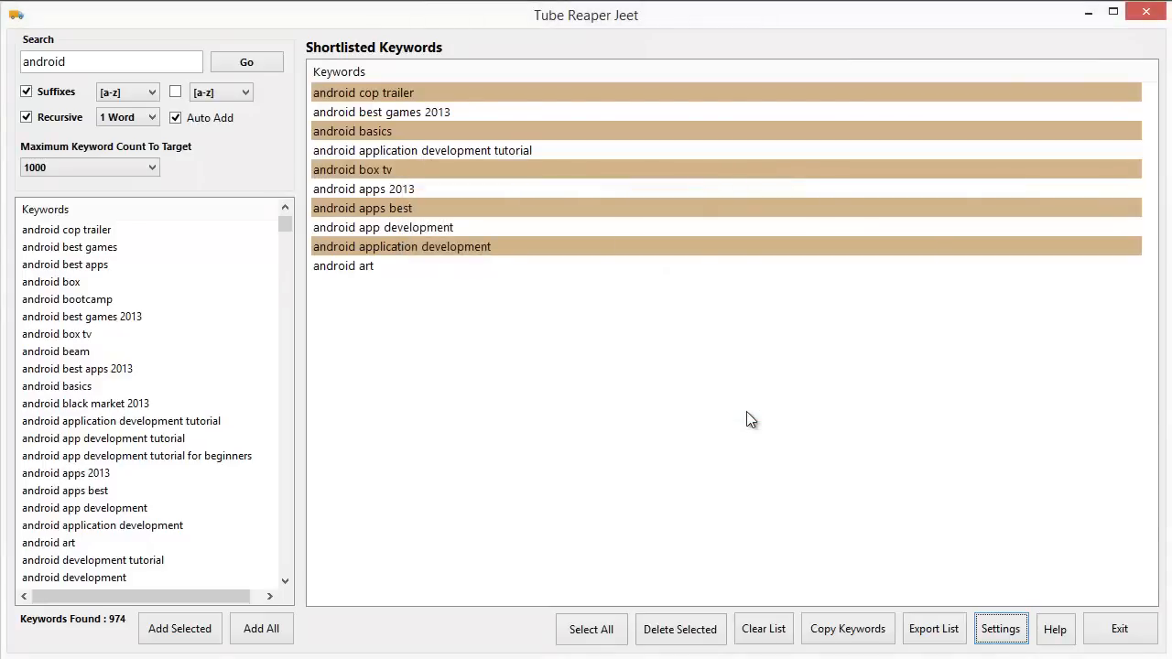
{"action": "mouse_move", "coordinate": [621, 370]}
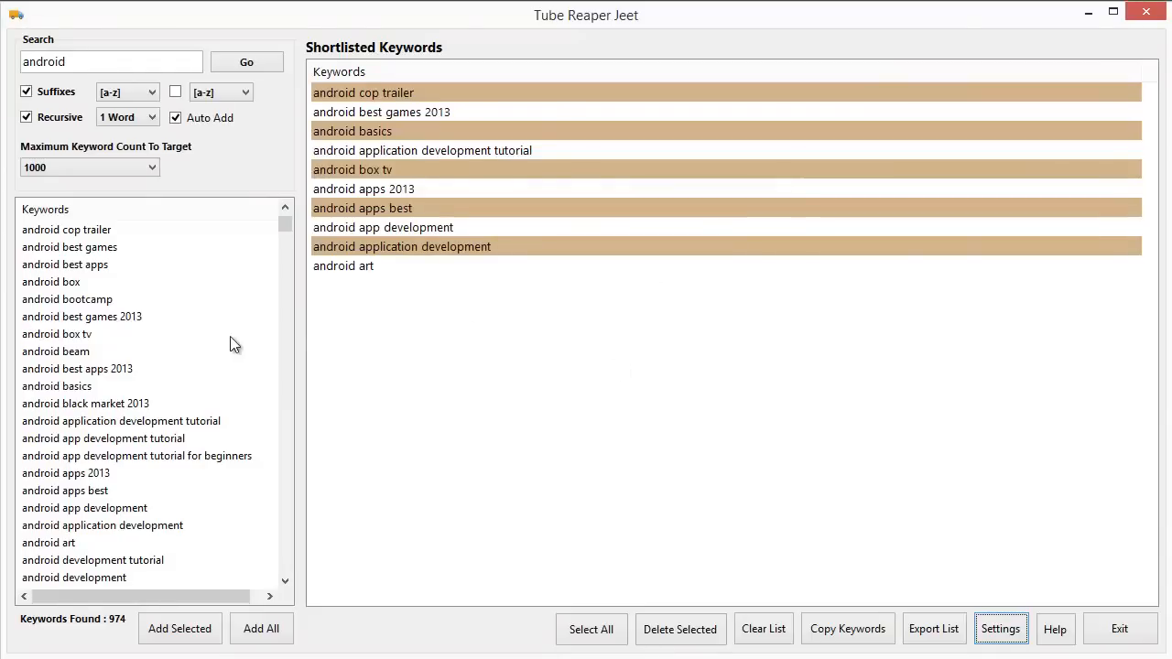
{"action": "mouse_move", "coordinate": [663, 69]}
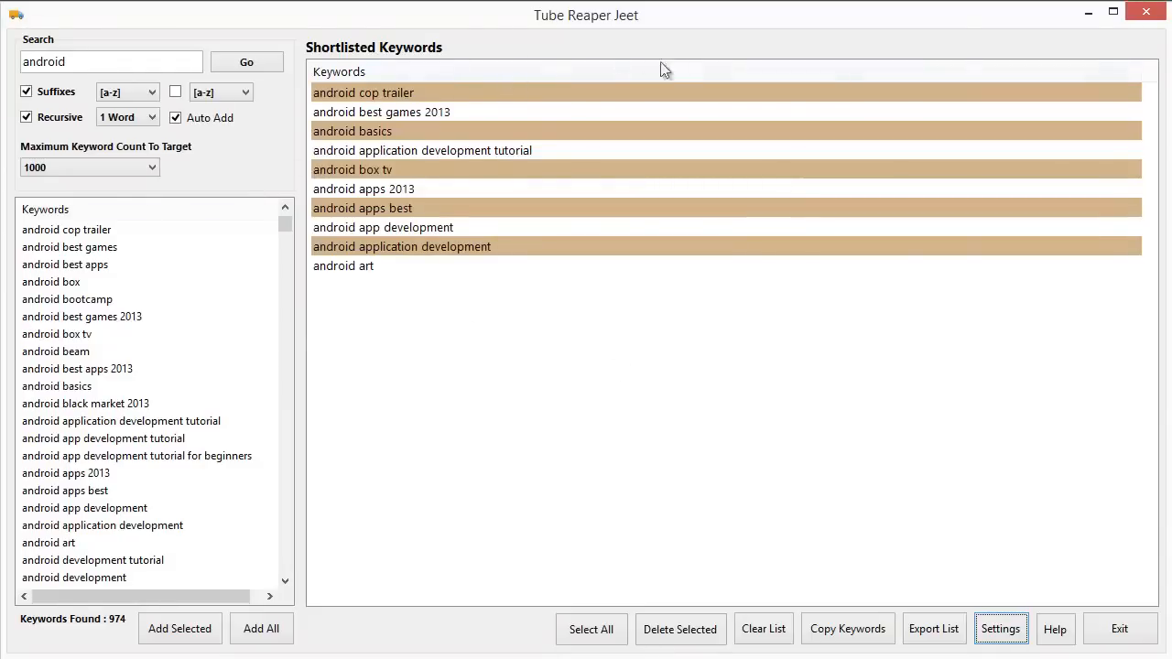